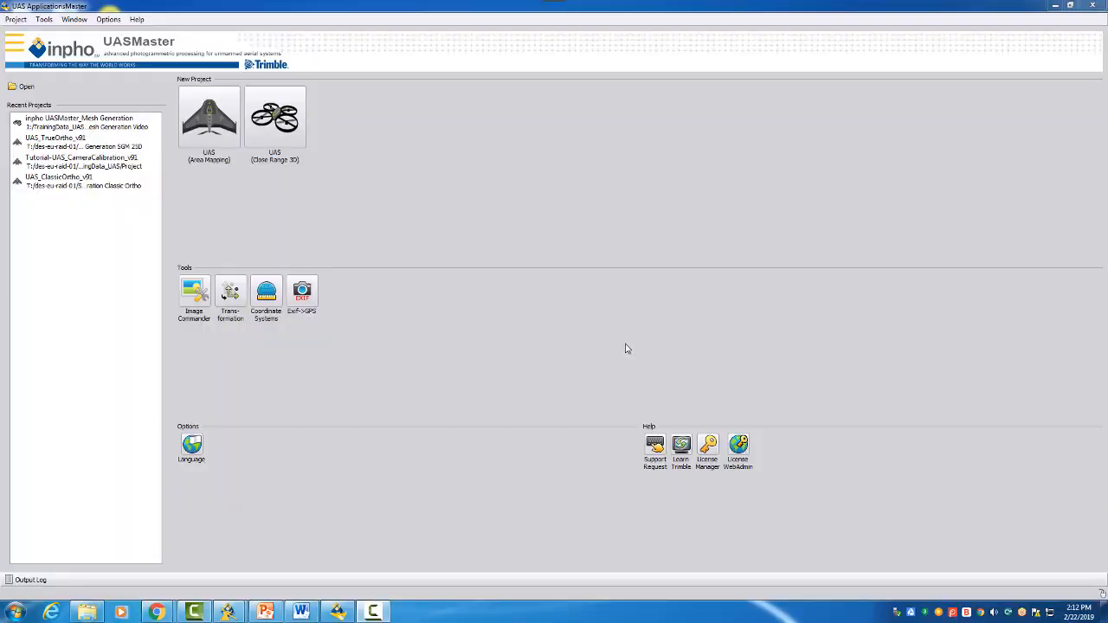
pyautogui.moveTo(266, 291)
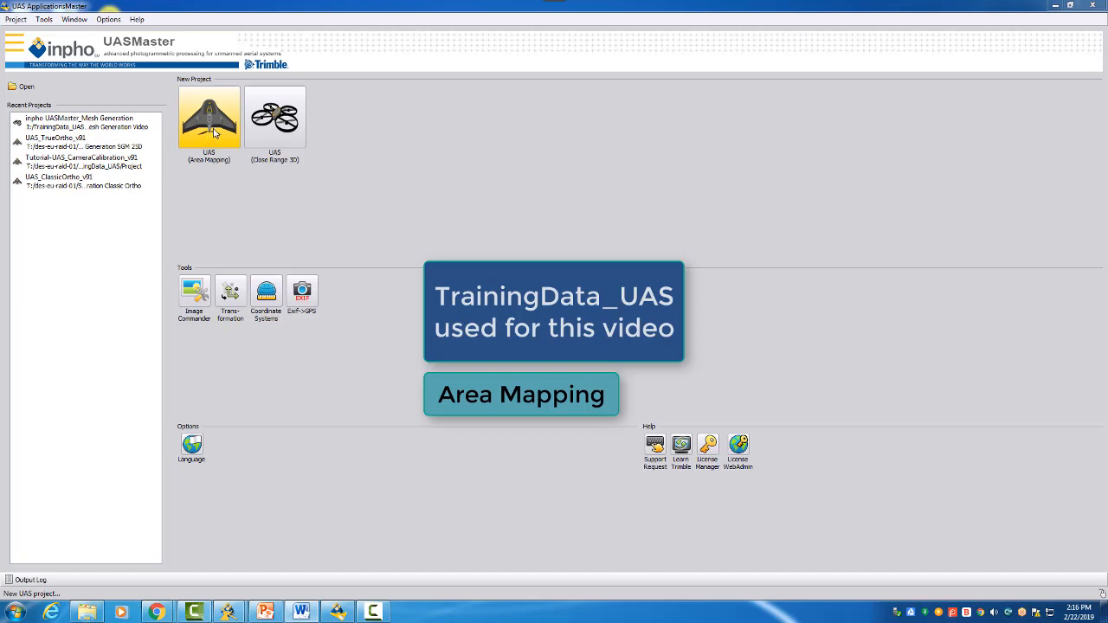
# - Start a new UAS (Area Mapping) project, opening the Project Editor and Basics dialog
pyautogui.click(209, 117)
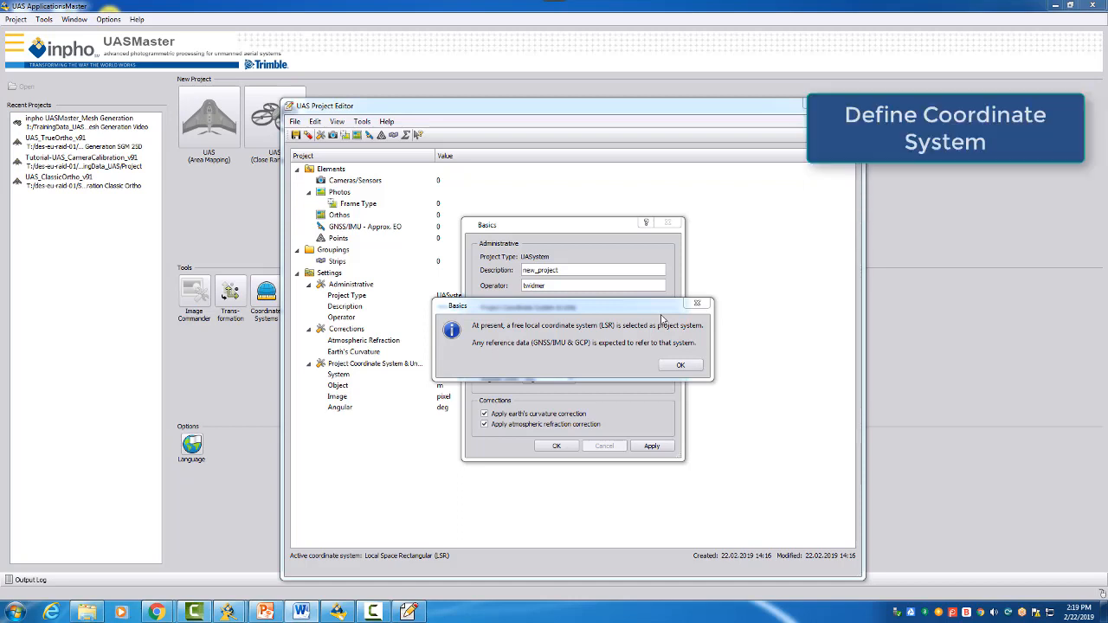
pyautogui.moveTo(554, 338)
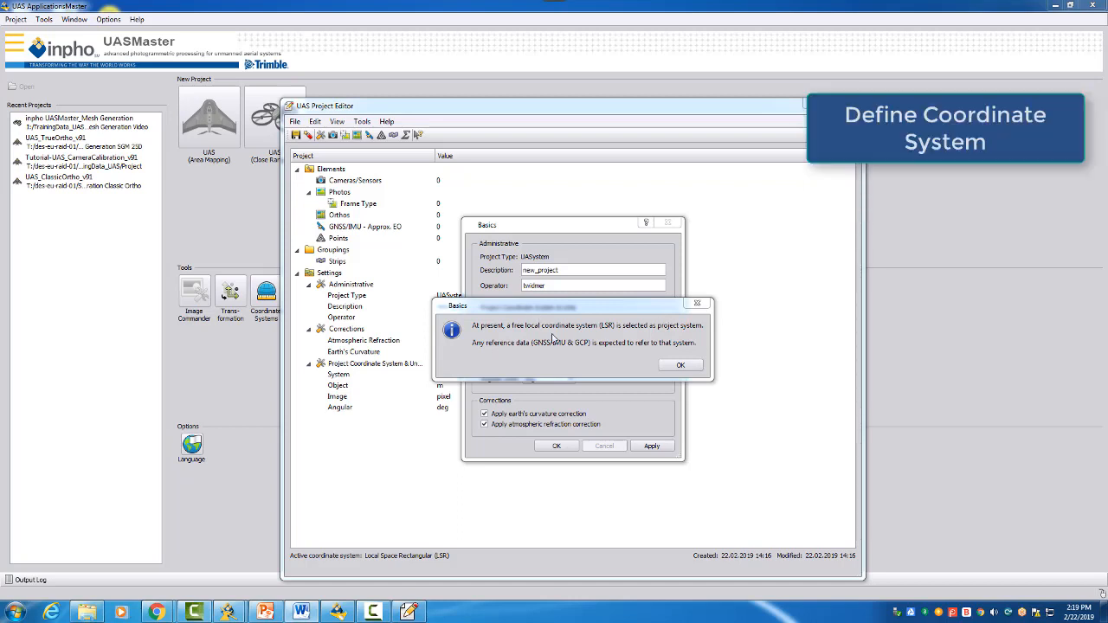
# - Dismiss the LSR notice, nudge the Basics dialog up, and select near Local/Other coordinate options
pyautogui.click(680, 365)
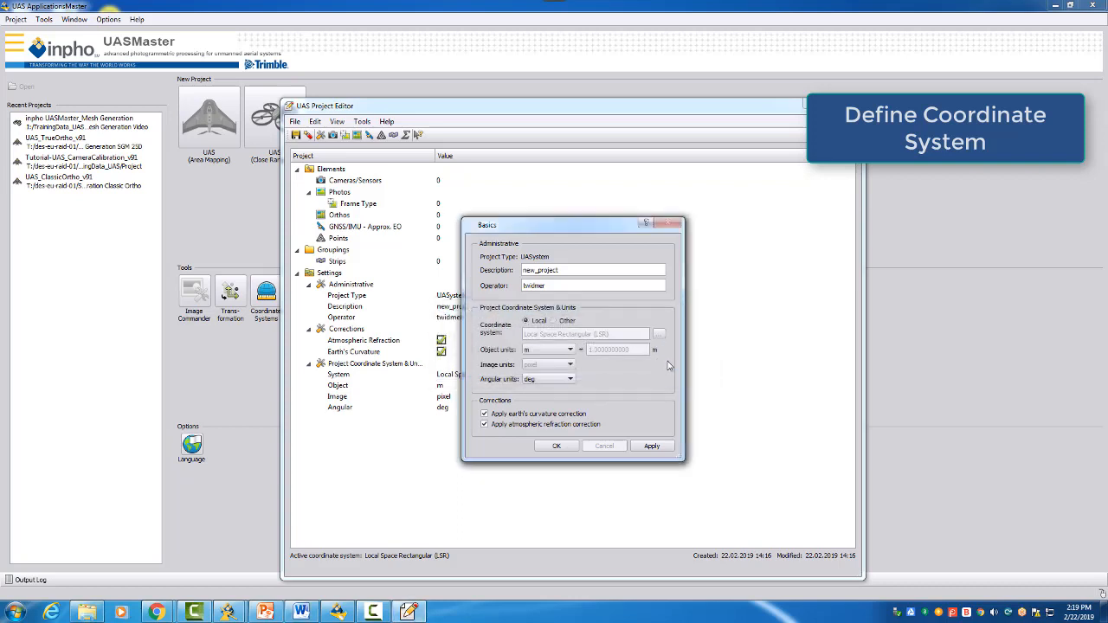
pyautogui.moveTo(571, 225); pyautogui.dragTo(597, 217)
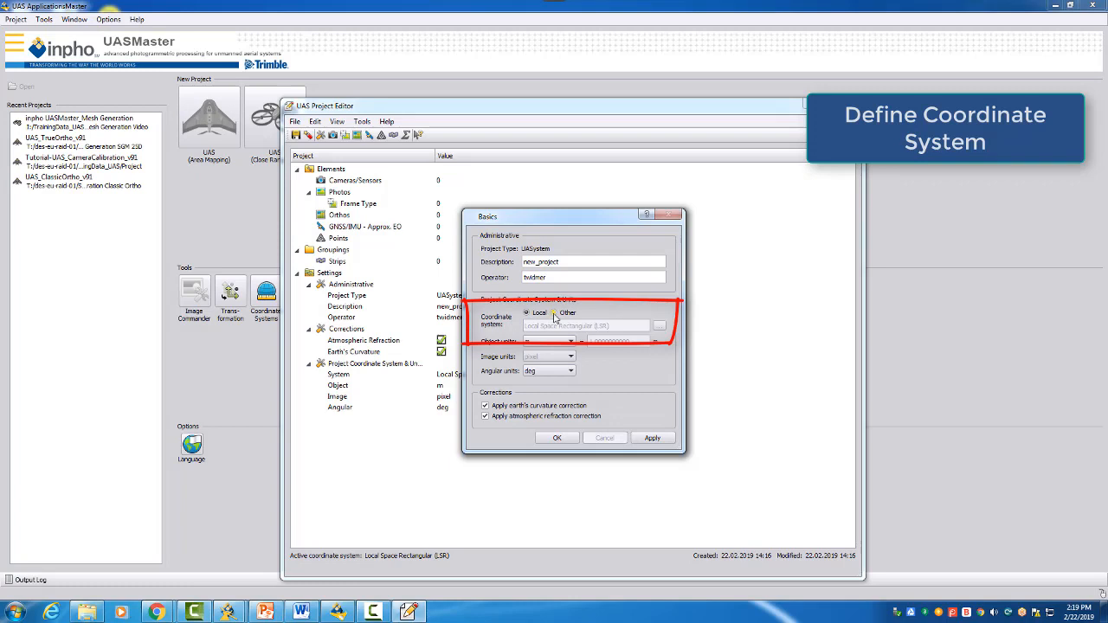
pyautogui.click(554, 312)
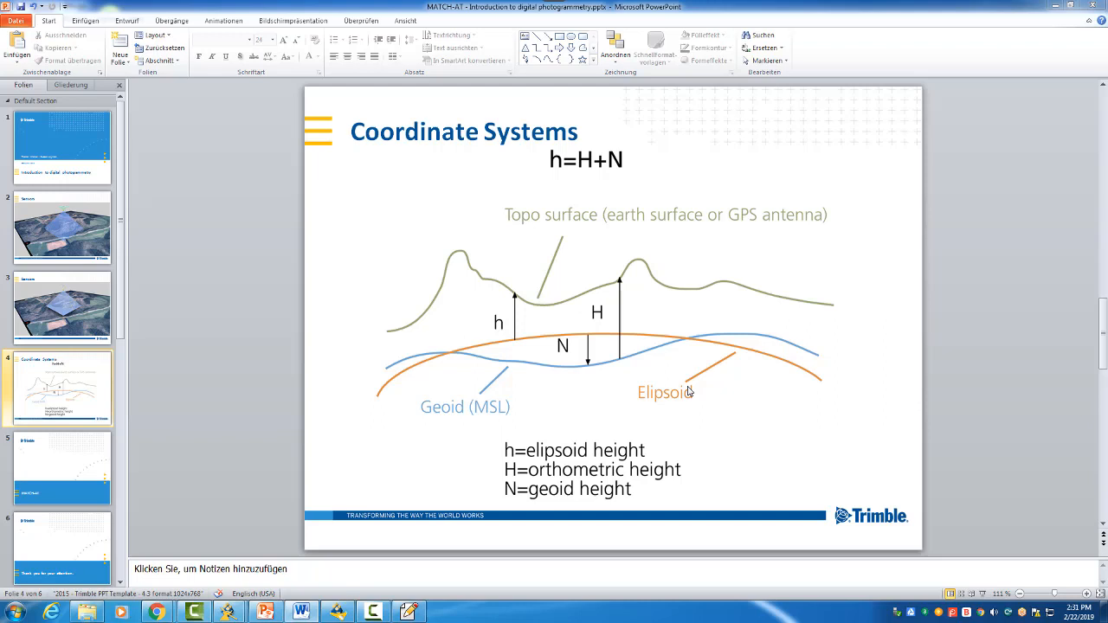
pyautogui.moveTo(655, 335)
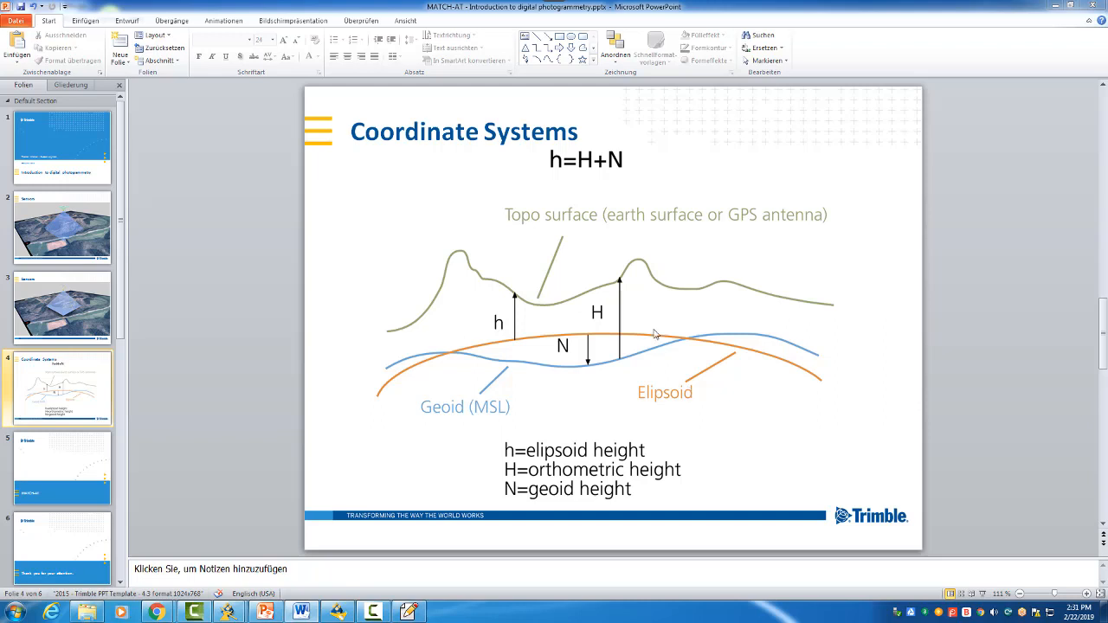
# - Show PowerPoint slide 4, Coordinate Systems, with the h=H+N height diagram
pyautogui.click(619, 321)
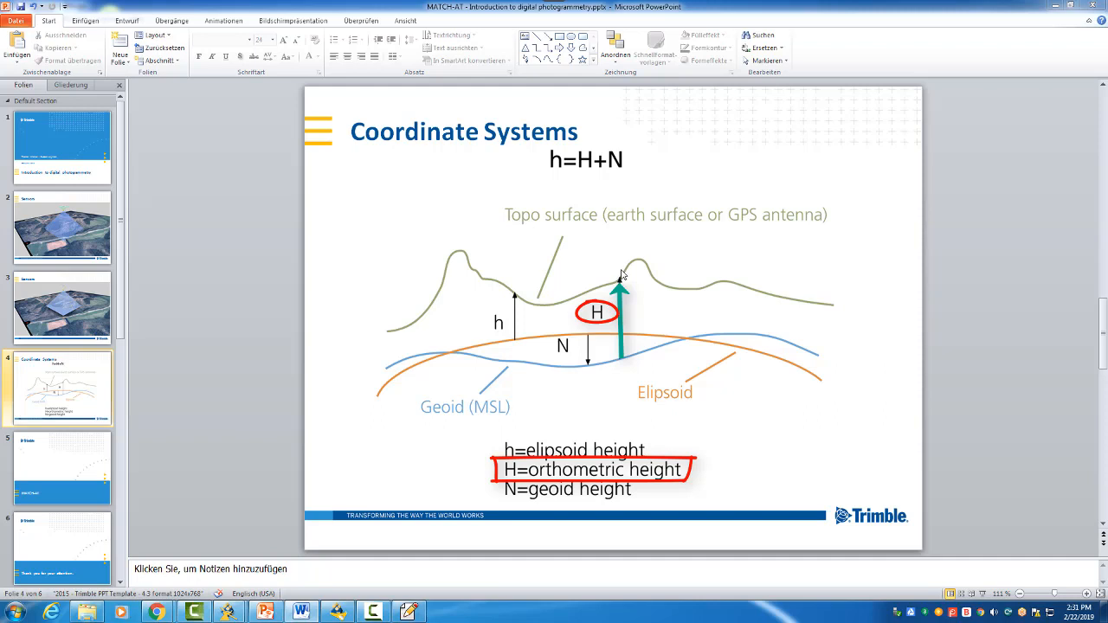
pyautogui.moveTo(528, 305)
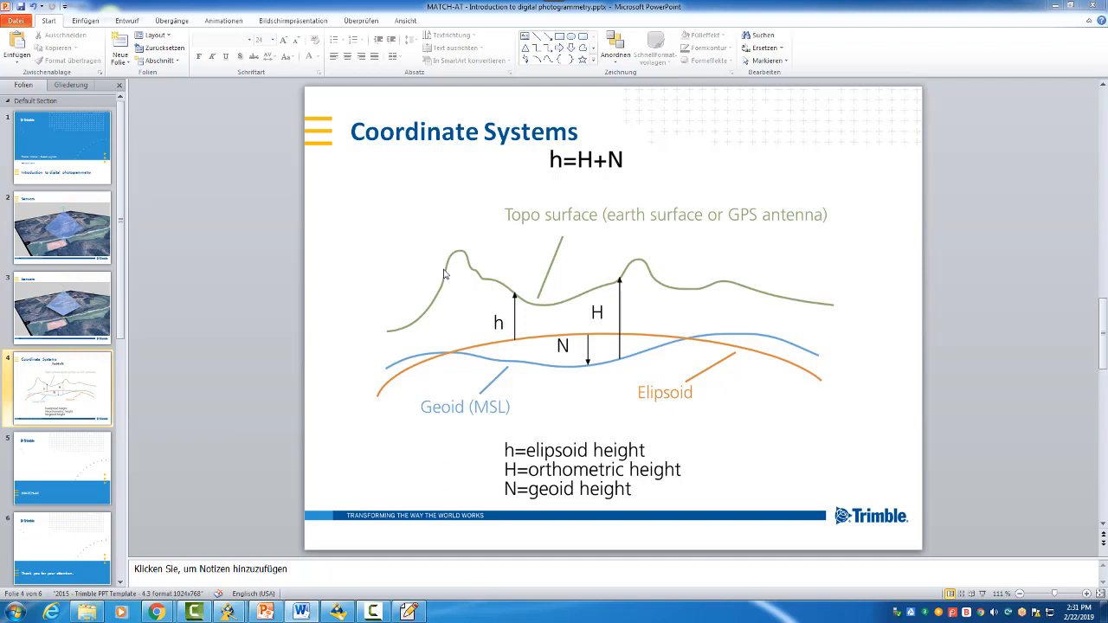
pyautogui.moveTo(516, 344)
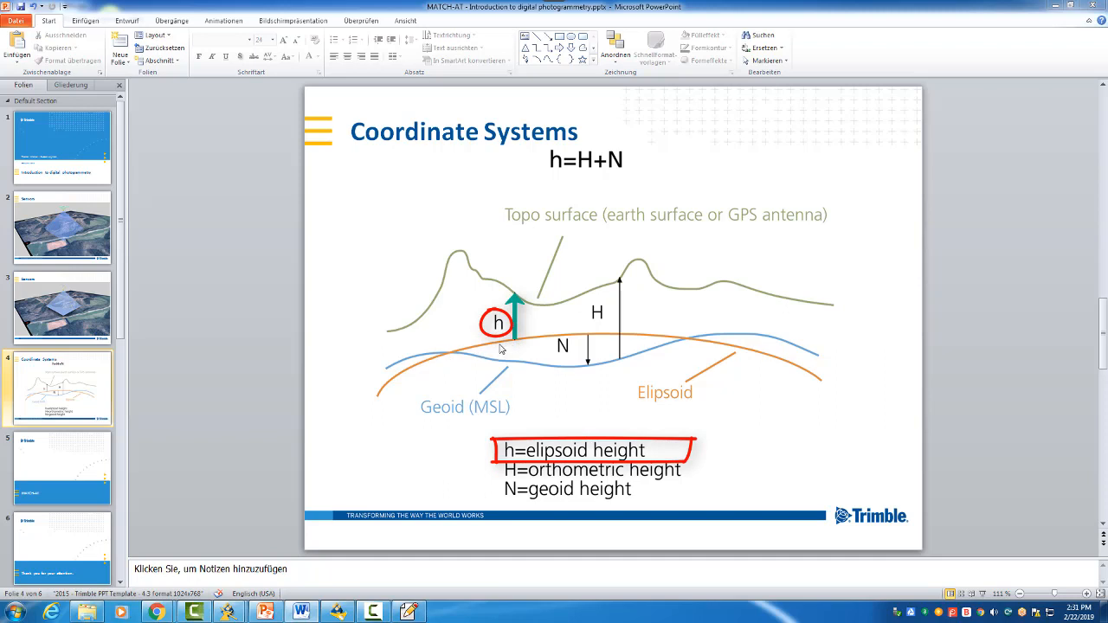
pyautogui.moveTo(640, 340)
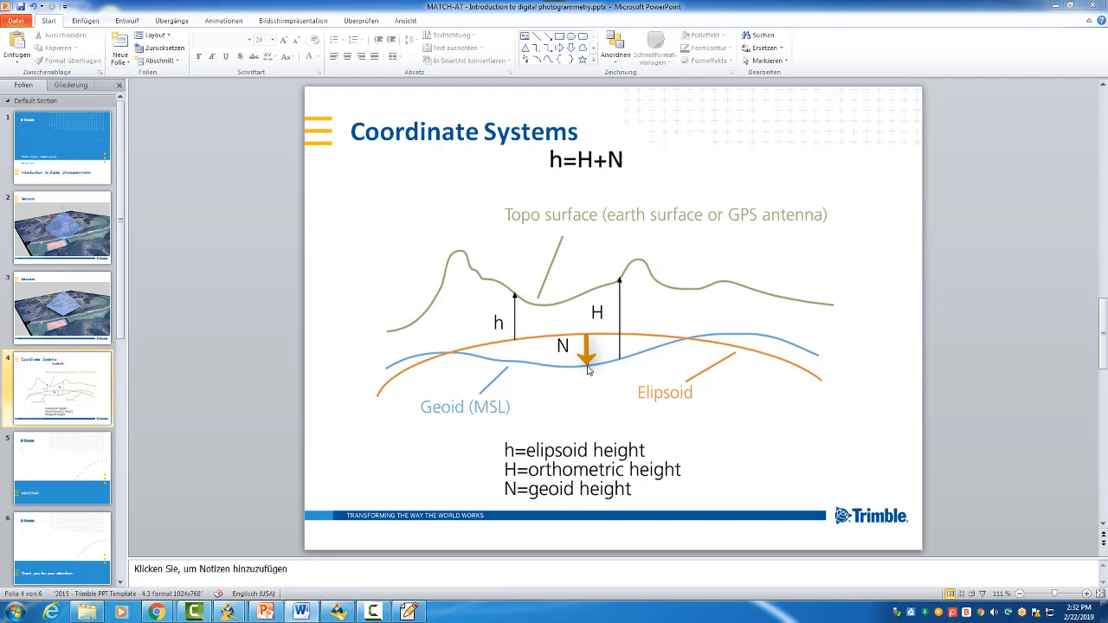
pyautogui.moveTo(516, 297)
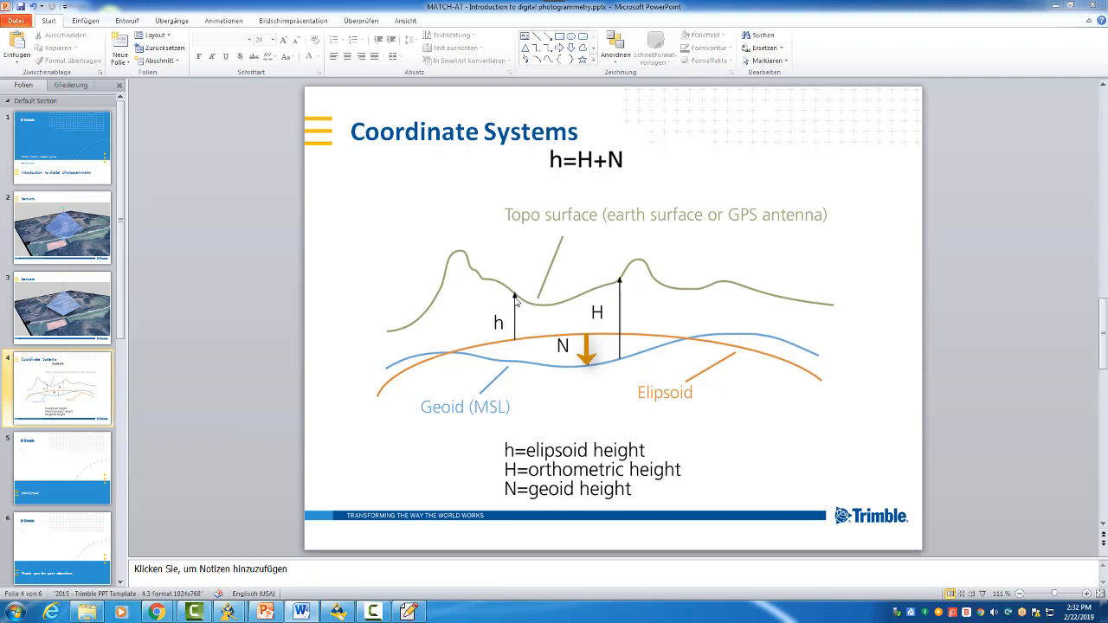
pyautogui.moveTo(518, 344)
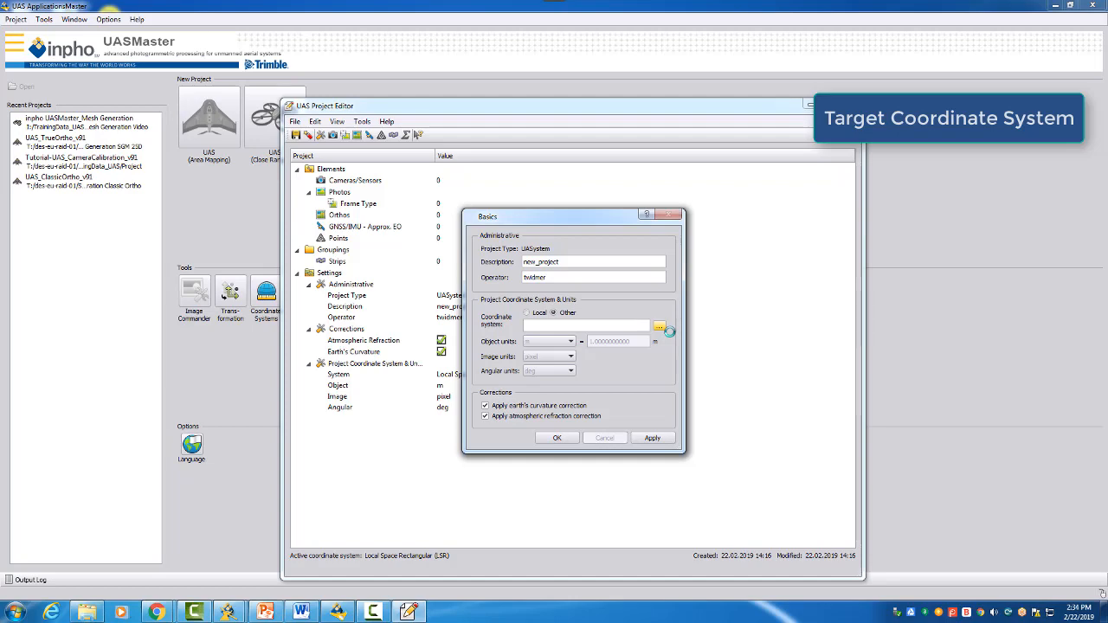
# - Open Tools > Coordinate Systems, showing the Projected Systems catalogue
pyautogui.click(660, 327)
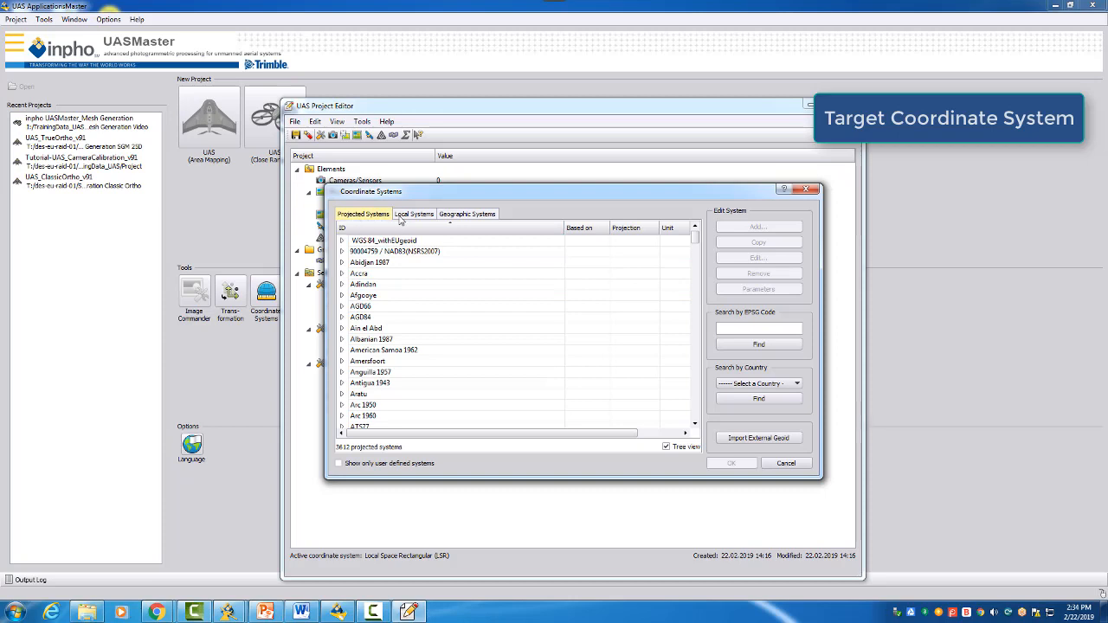
pyautogui.moveTo(451, 219)
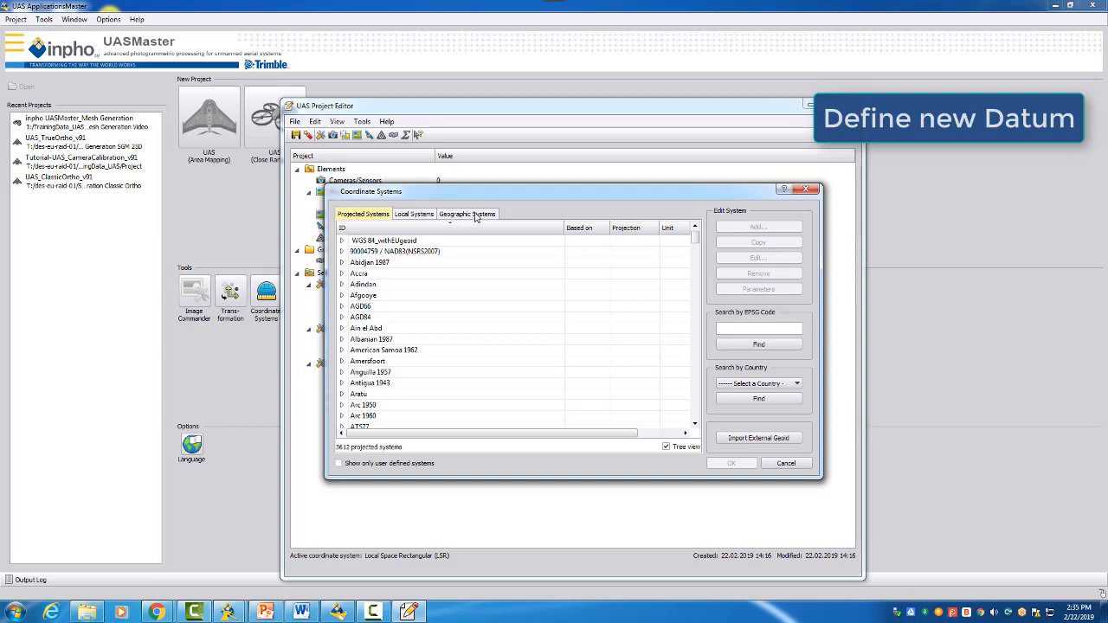
# - Switch the catalogue to the Geographic Systems list to locate WGS 84
pyautogui.click(468, 214)
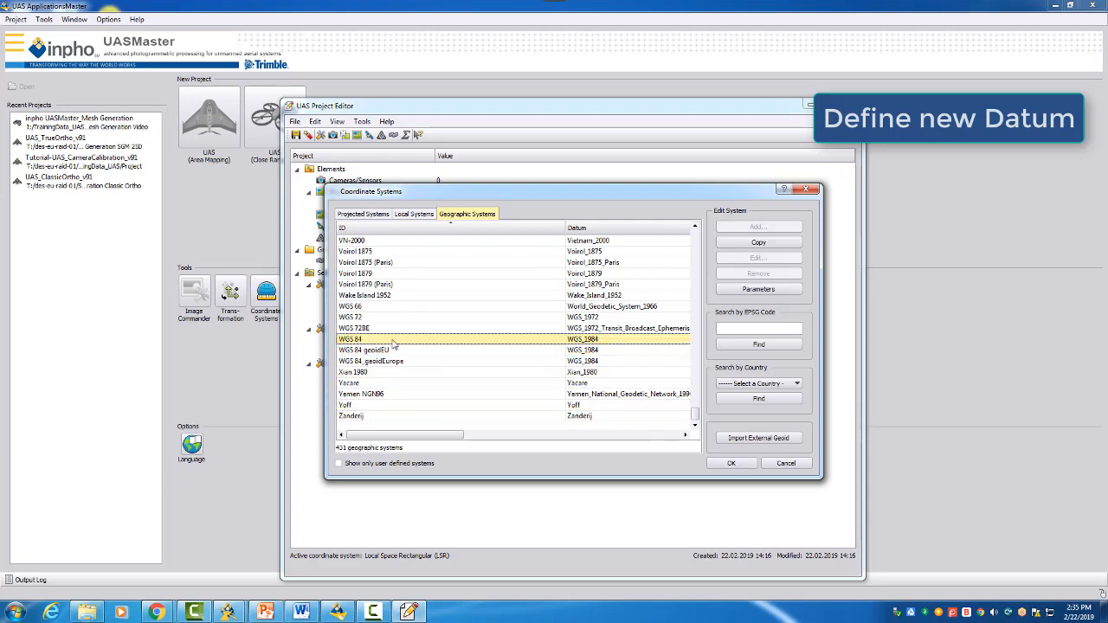
pyautogui.moveTo(404, 345)
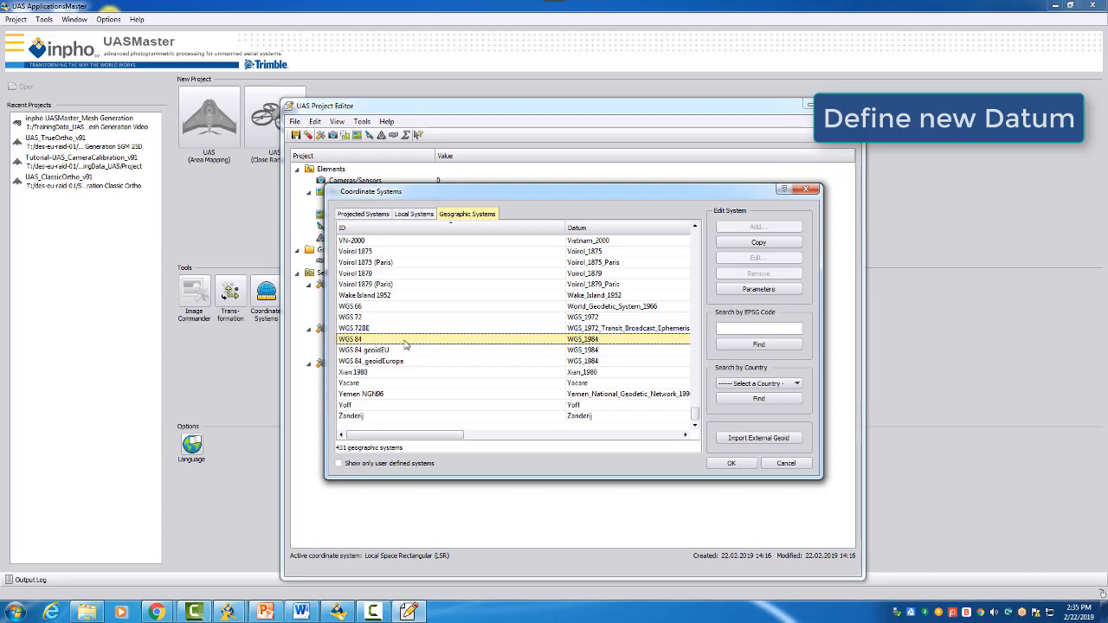
pyautogui.moveTo(558, 342)
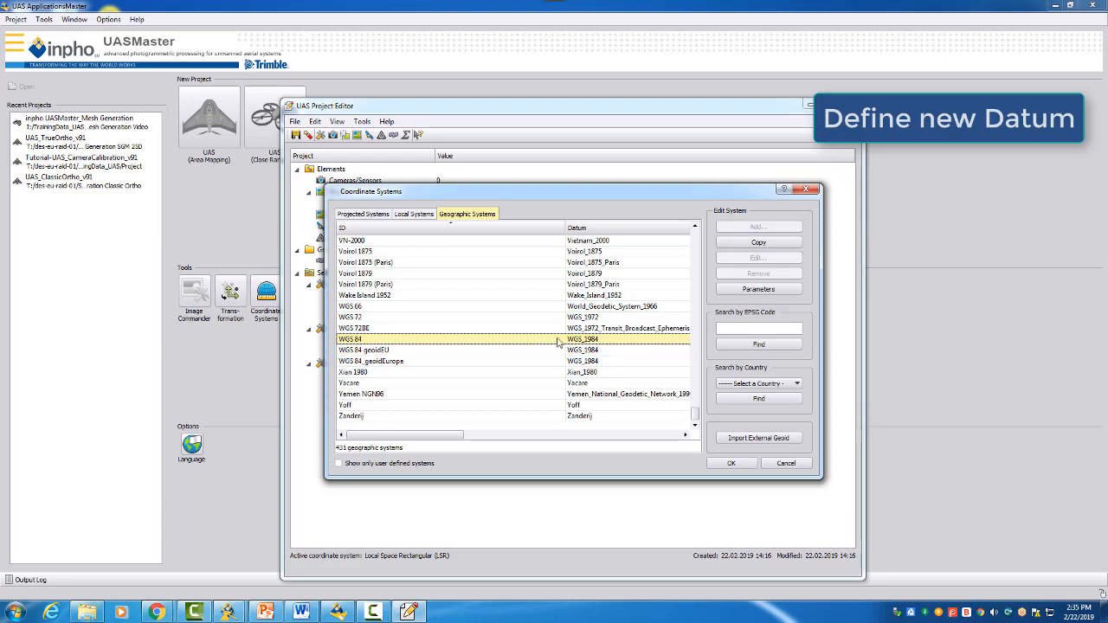
# - Review WGS 84's definition parameters, showing no transformation or geoid, then close the summary
pyautogui.click(758, 288)
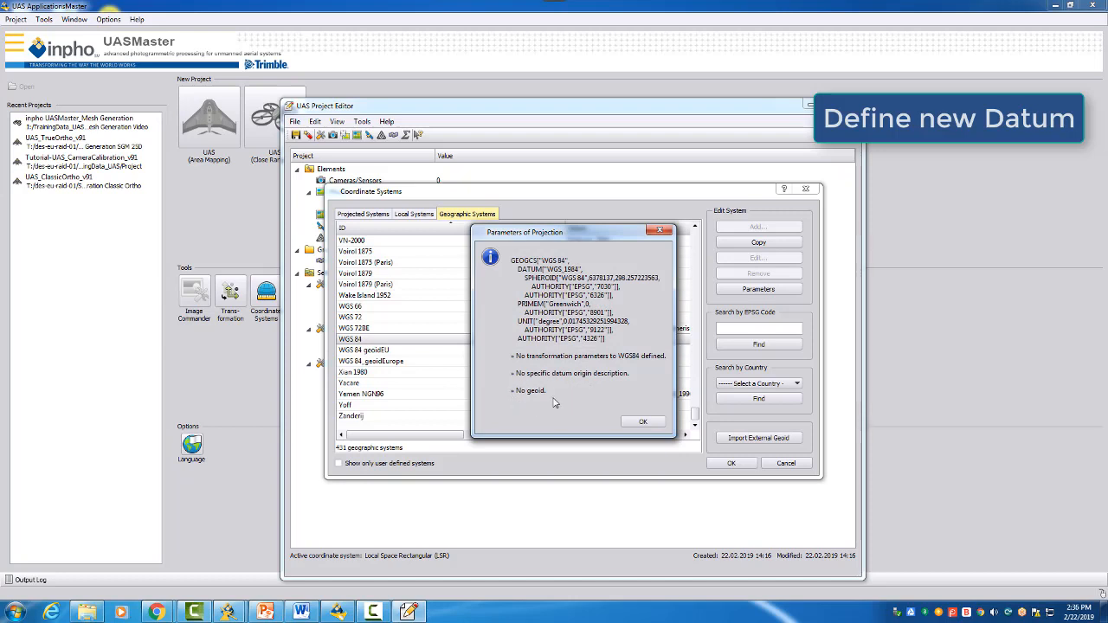
pyautogui.moveTo(557, 401)
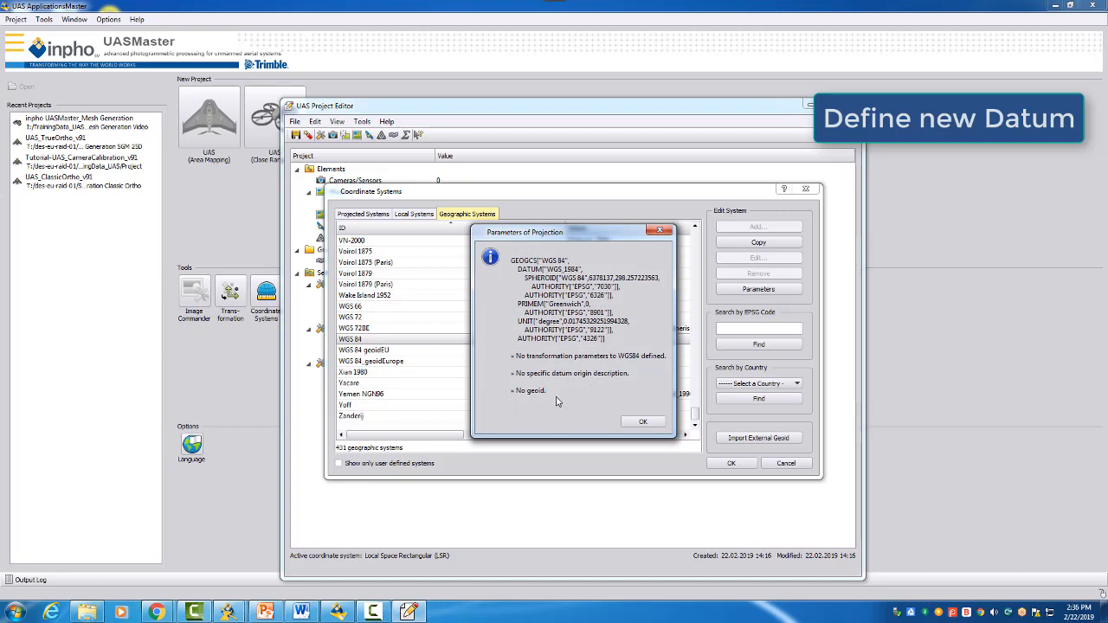
pyautogui.moveTo(573, 412)
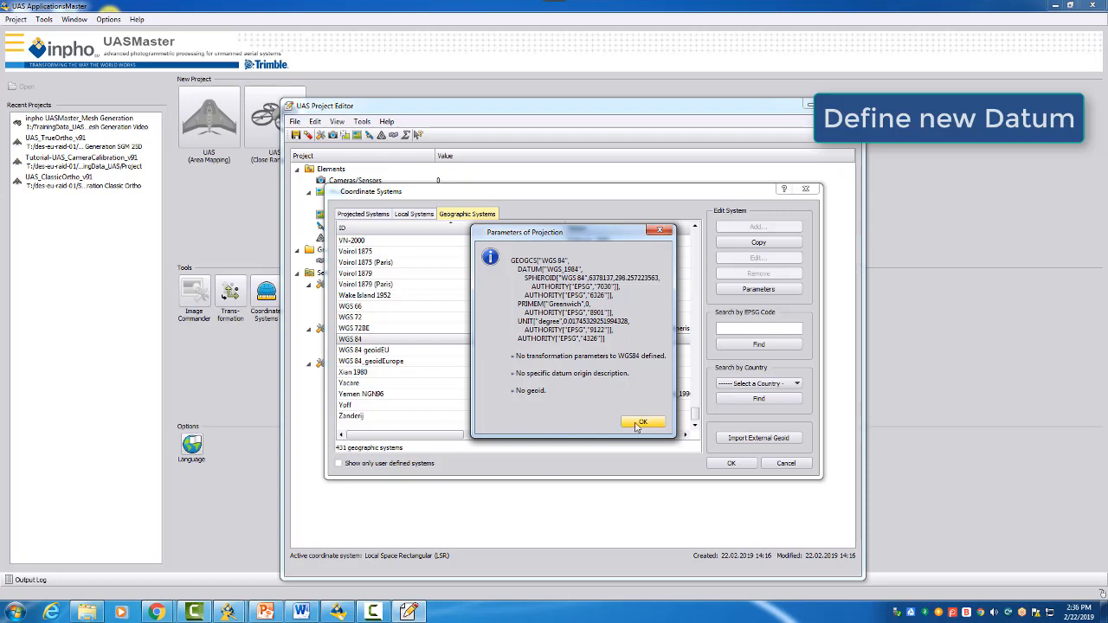
pyautogui.click(642, 424)
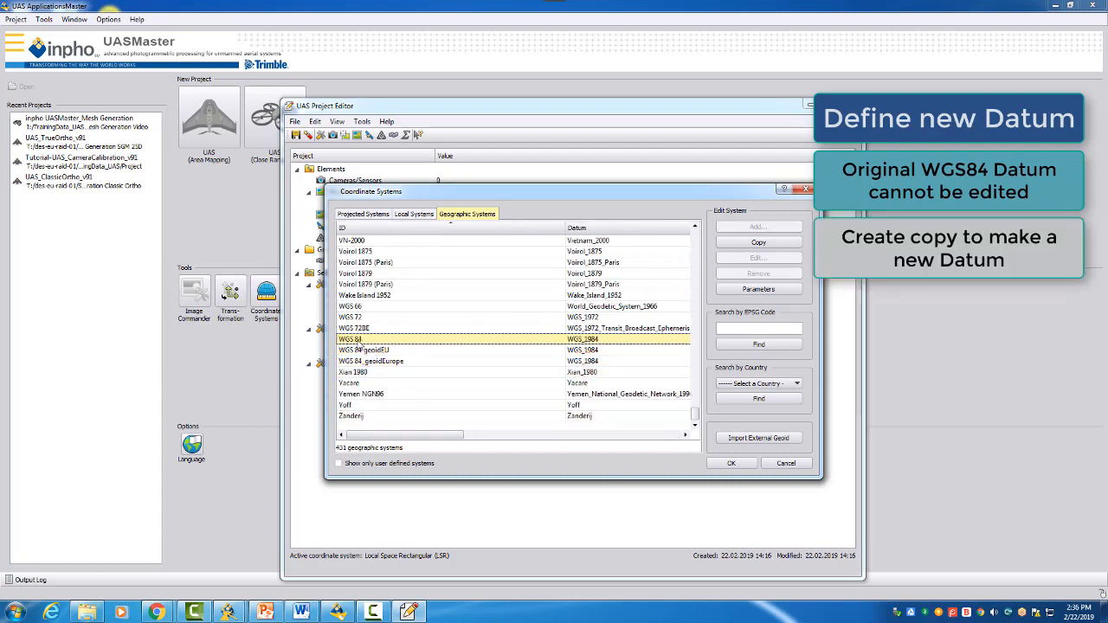
# - Copy WGS 84 into a new editable system, 90404326 / WGS 84
pyautogui.click(433, 317)
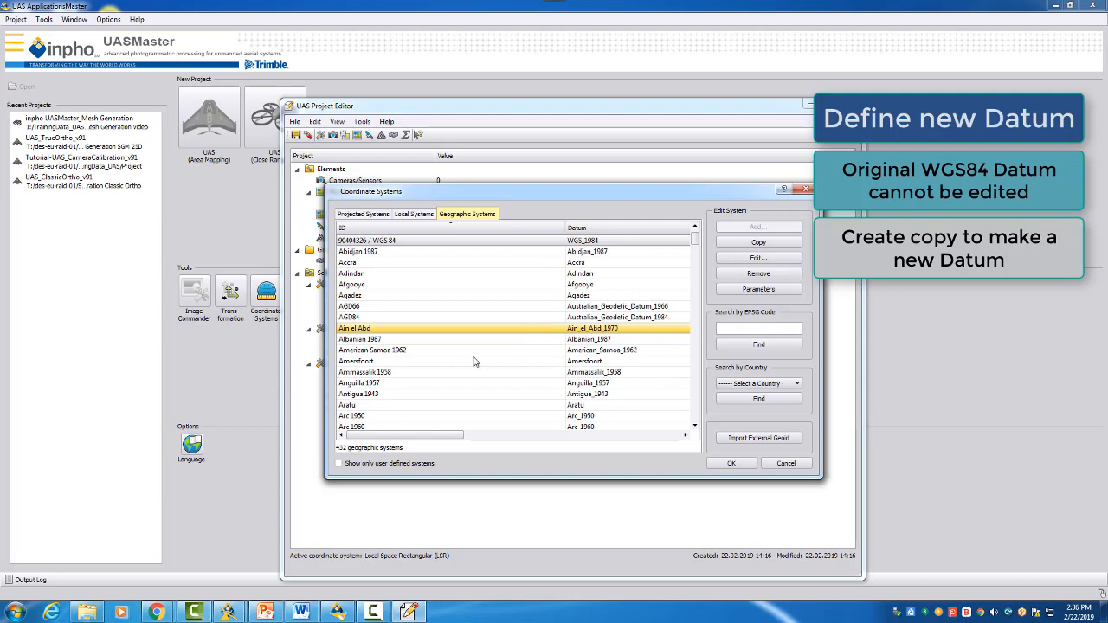
pyautogui.click(411, 361)
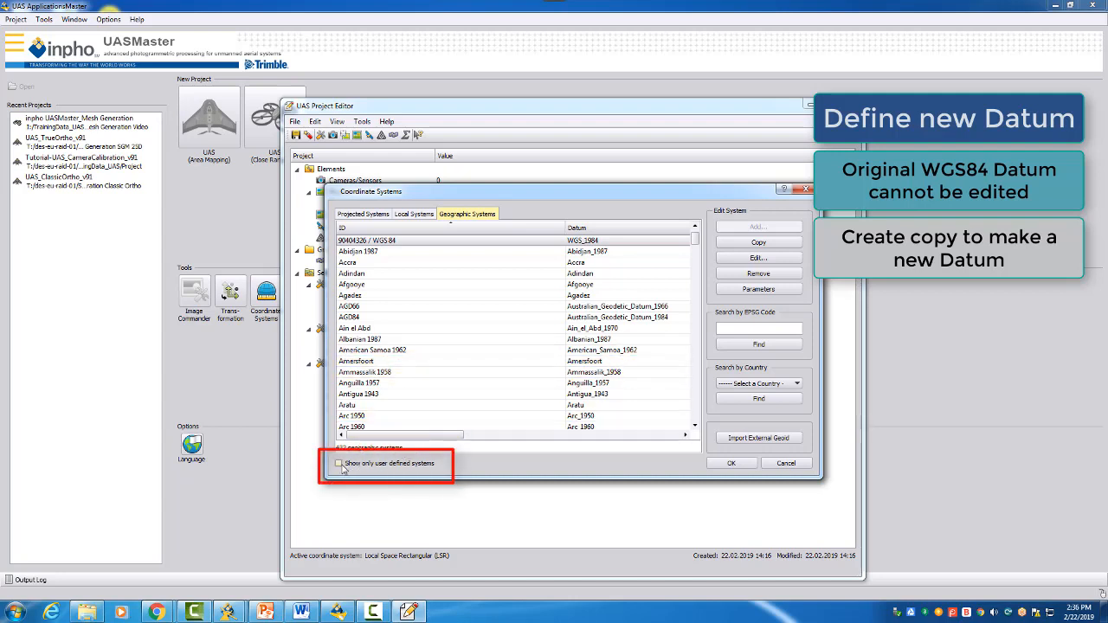
# - Filter to user-defined systems, remove the older WGS 84 duplicate, and edit the remaining copy
pyautogui.click(339, 463)
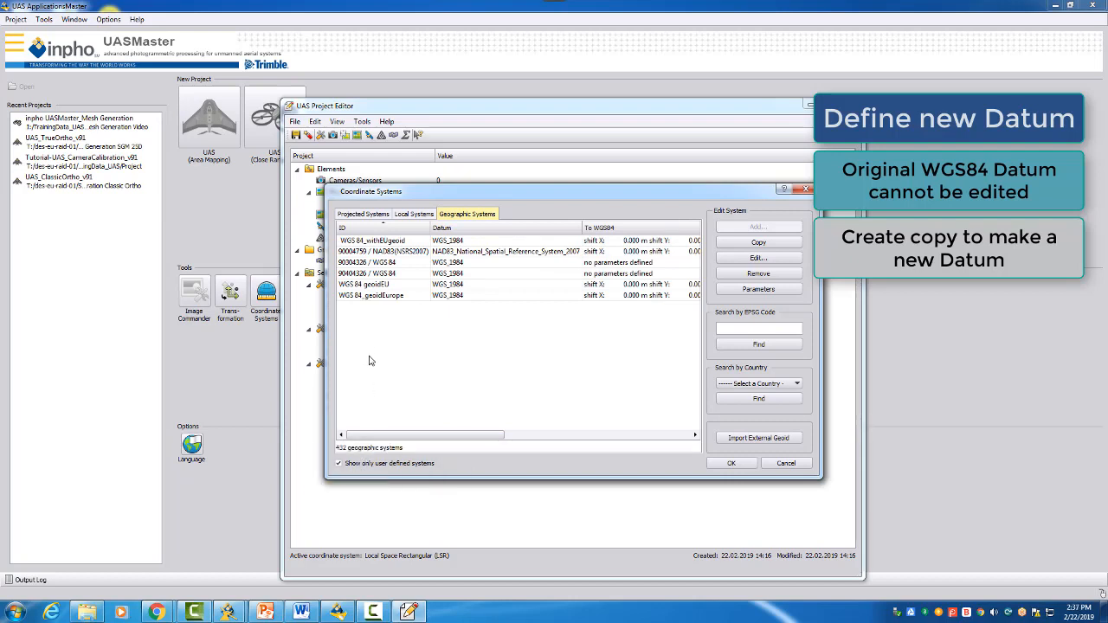
pyautogui.click(367, 263)
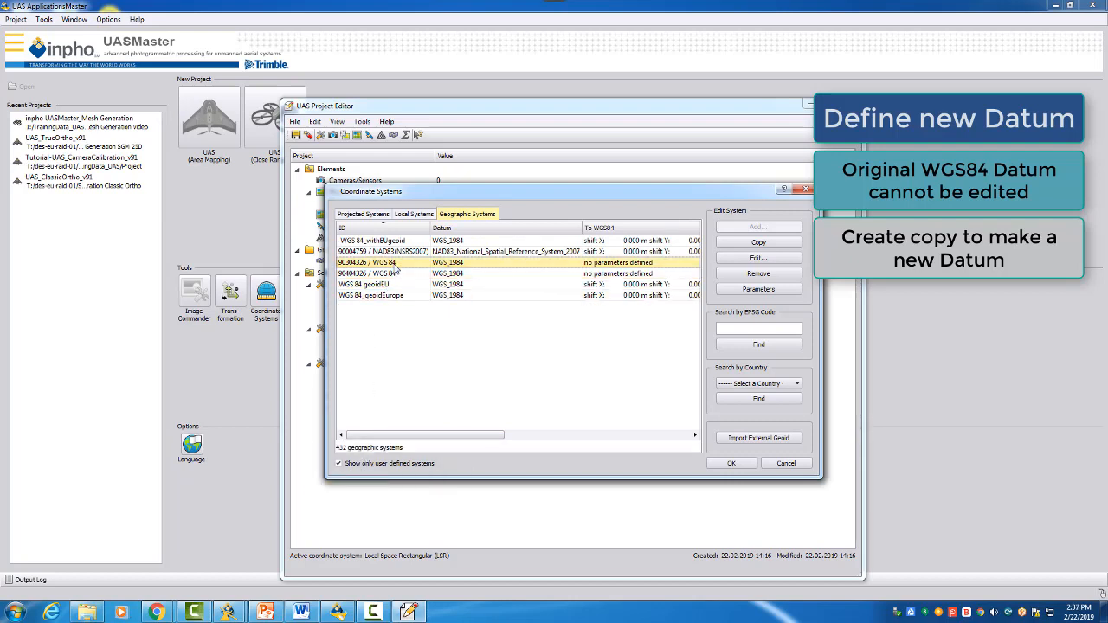
pyautogui.click(364, 284)
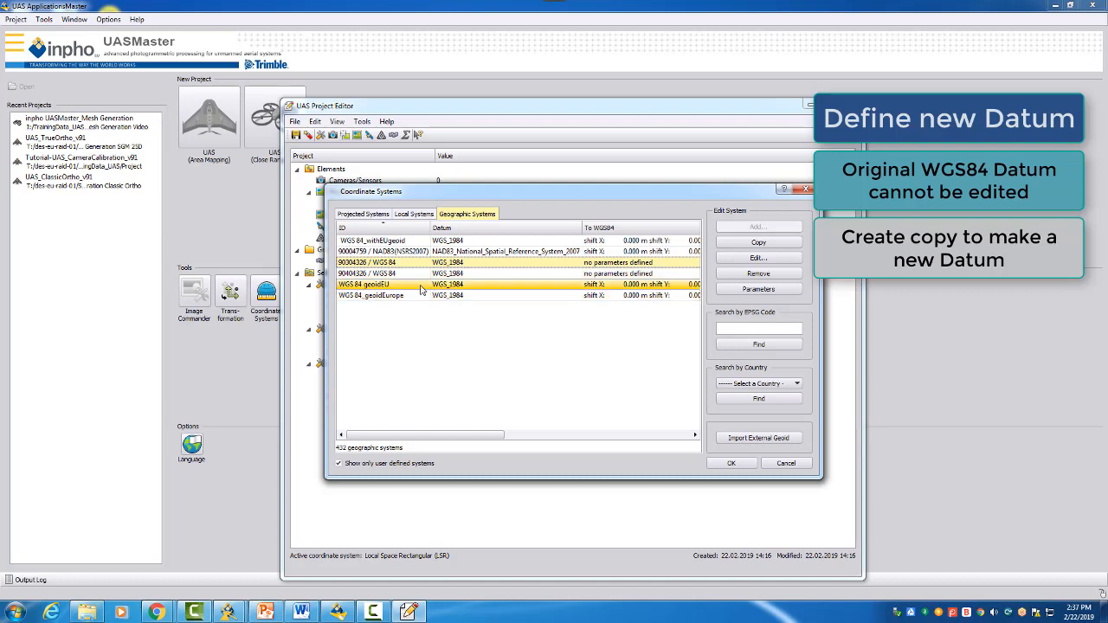
pyautogui.click(372, 295)
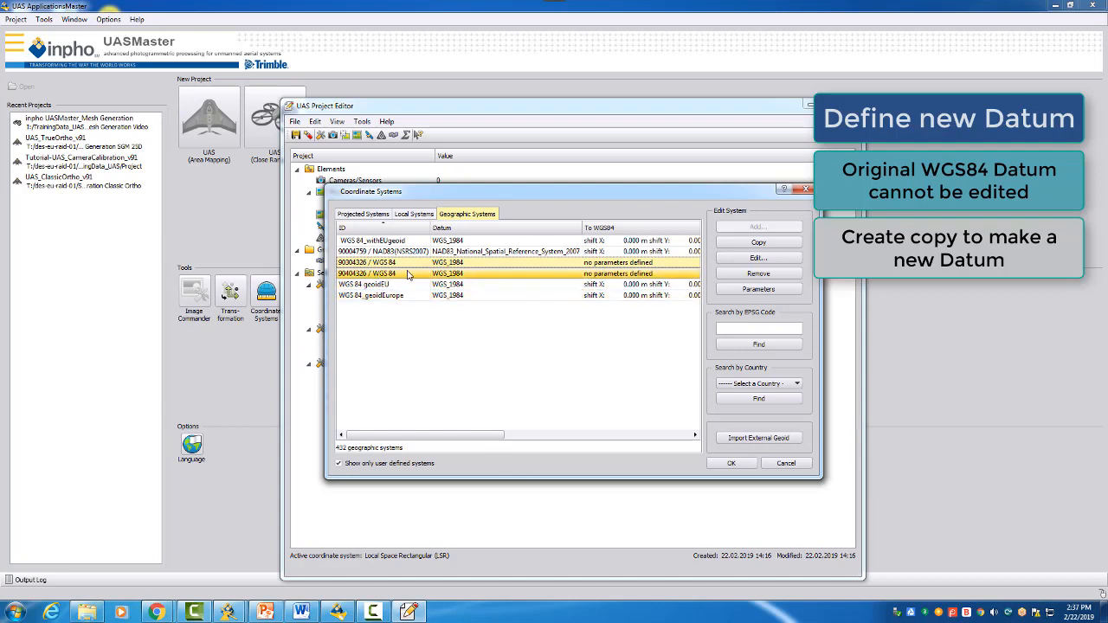
pyautogui.click(366, 262)
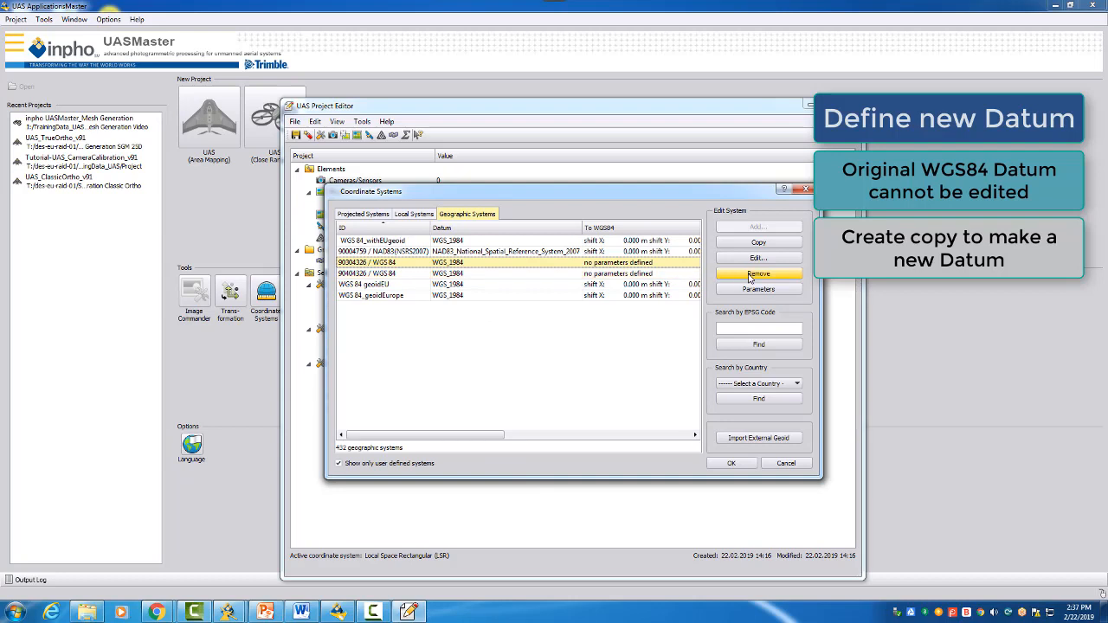
pyautogui.click(758, 273)
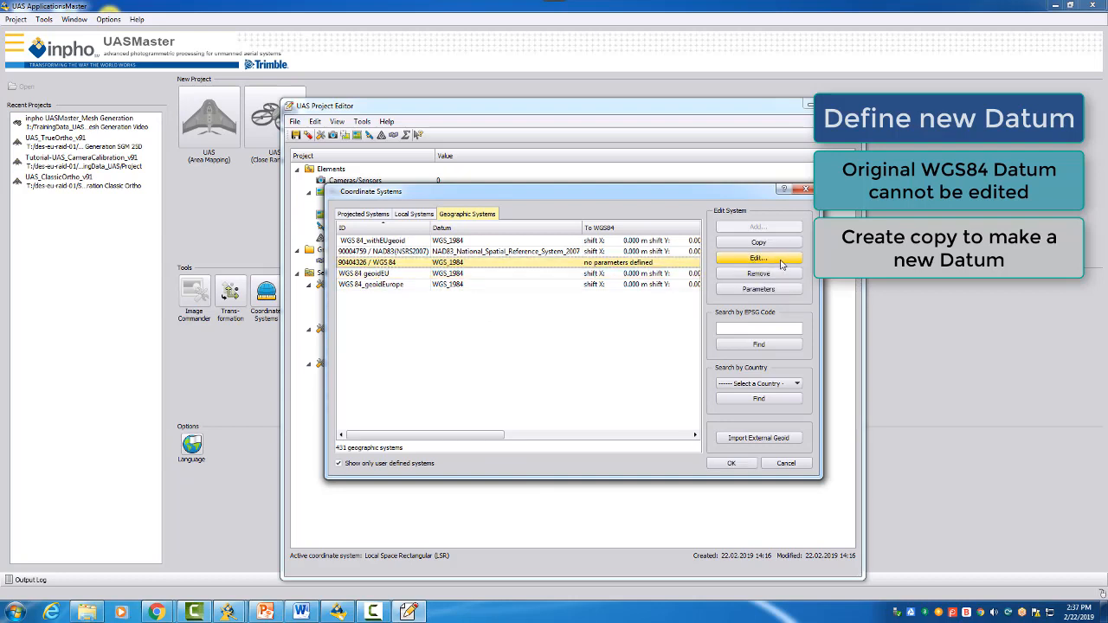
pyautogui.click(757, 258)
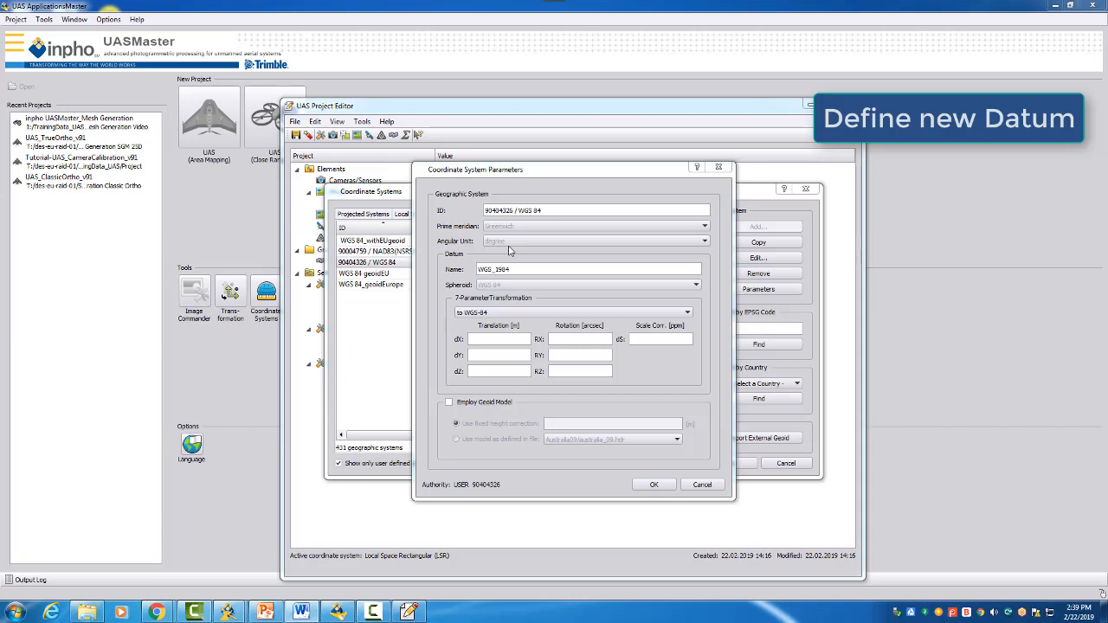
pyautogui.moveTo(629, 234)
pyautogui.write('0')
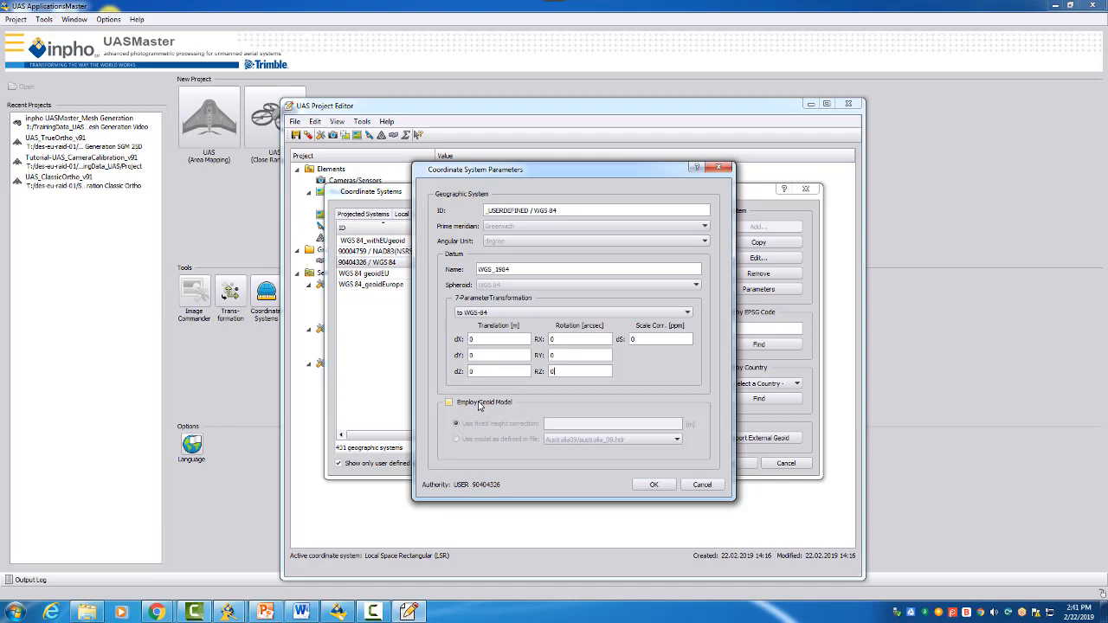
# - Enable Employ Geoid Model, using the egg97_eu (gg_g97_15) file as defined in file
pyautogui.click(448, 402)
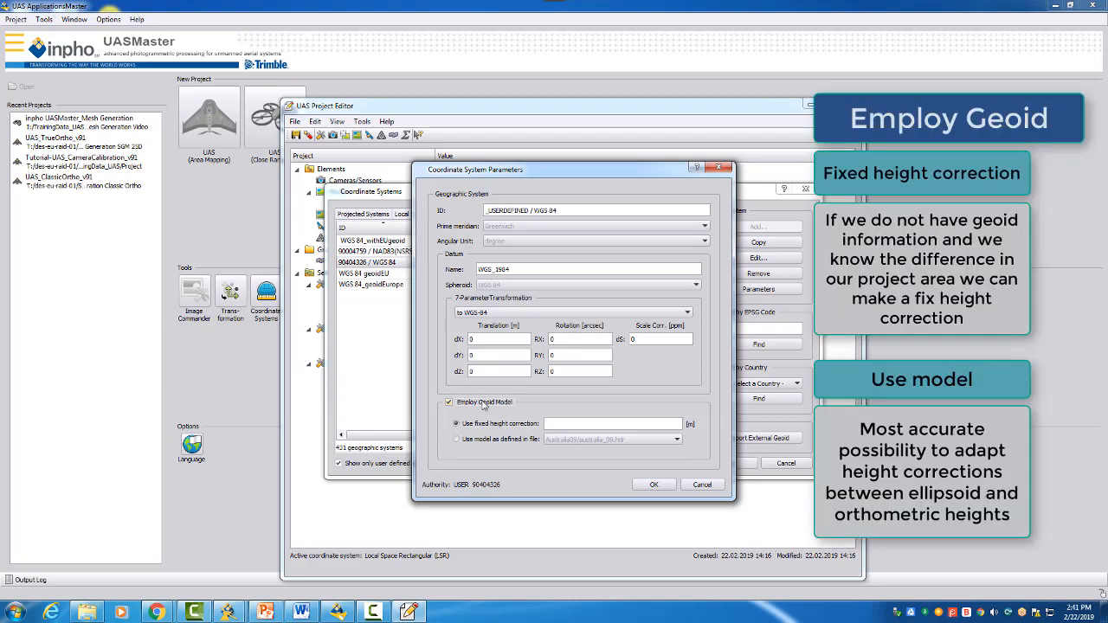
pyautogui.click(457, 440)
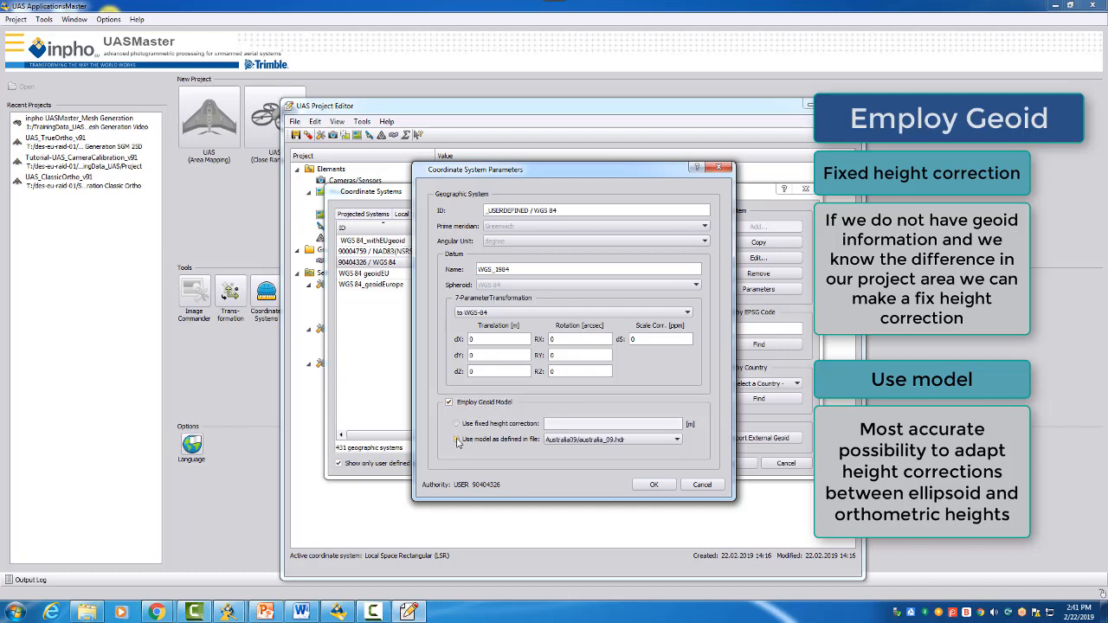
pyautogui.click(457, 440)
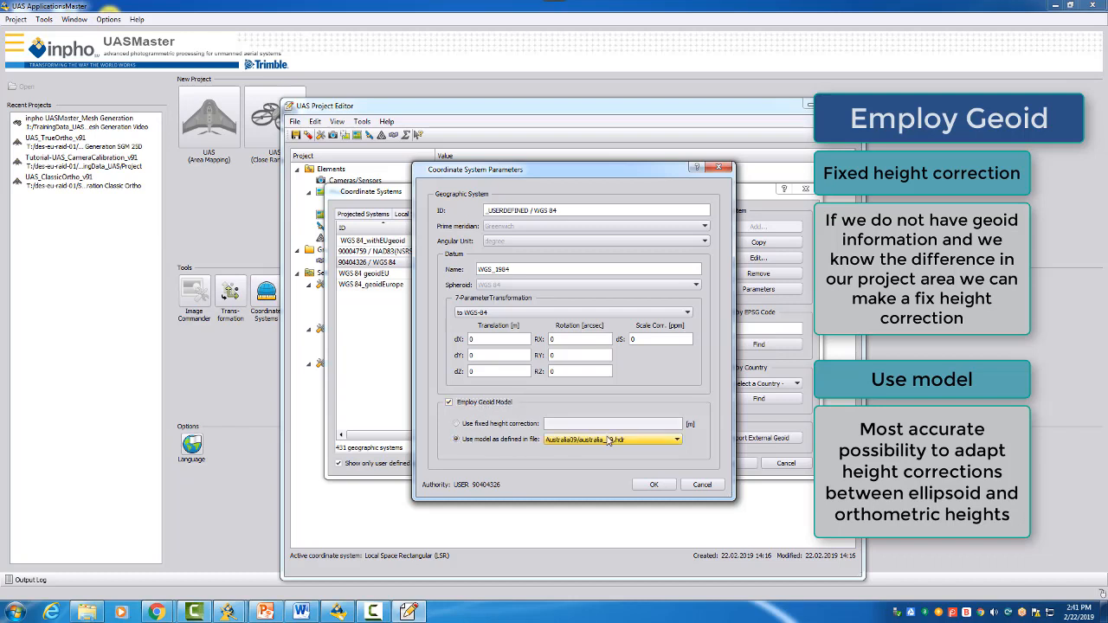
pyautogui.click(677, 440)
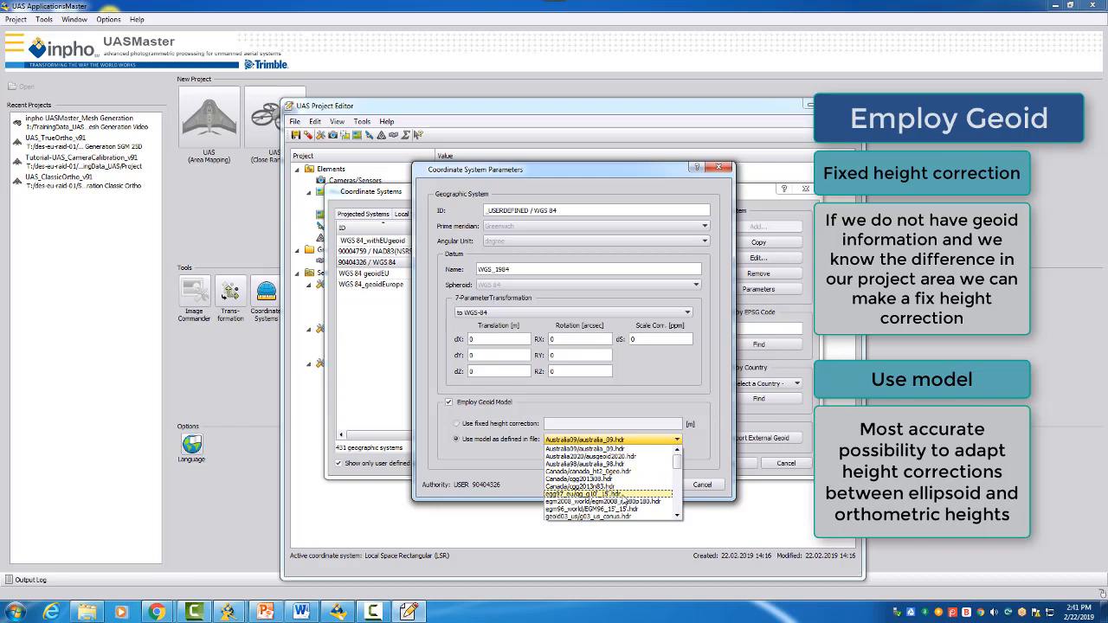
pyautogui.click(589, 492)
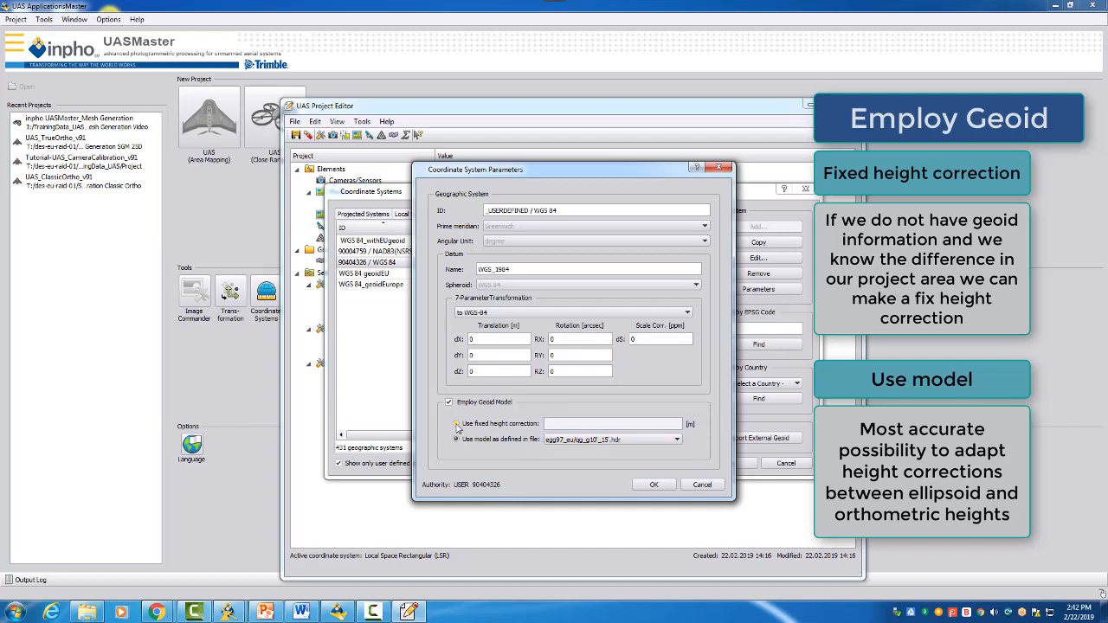
# - Try a fixed height correction of 40, revert to the egg97 model file, and save
pyautogui.click(456, 423)
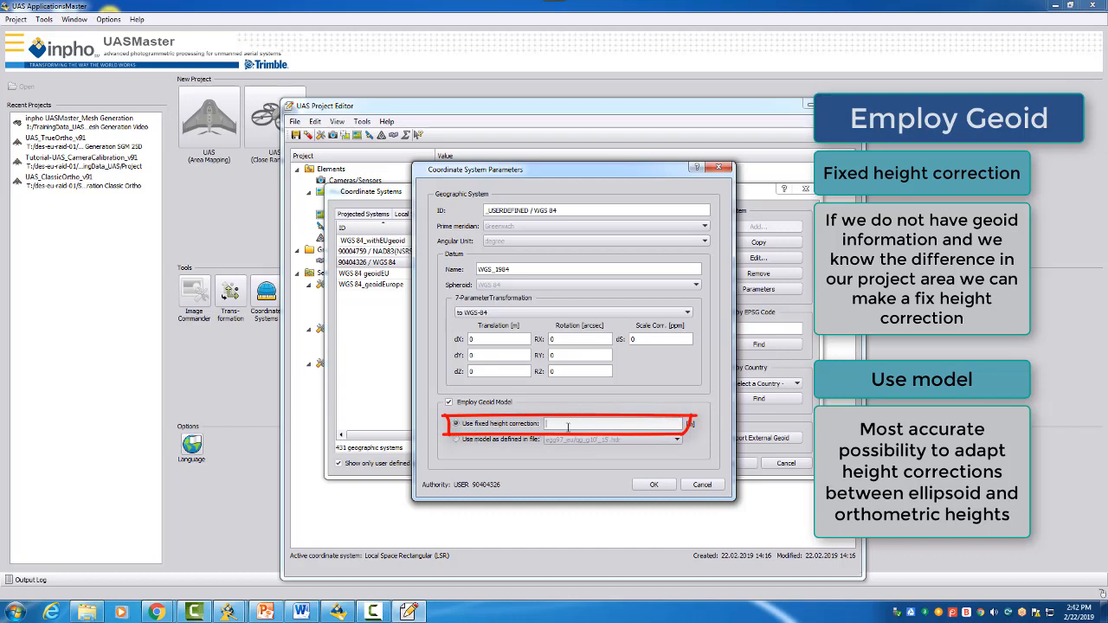
pyautogui.write('40')
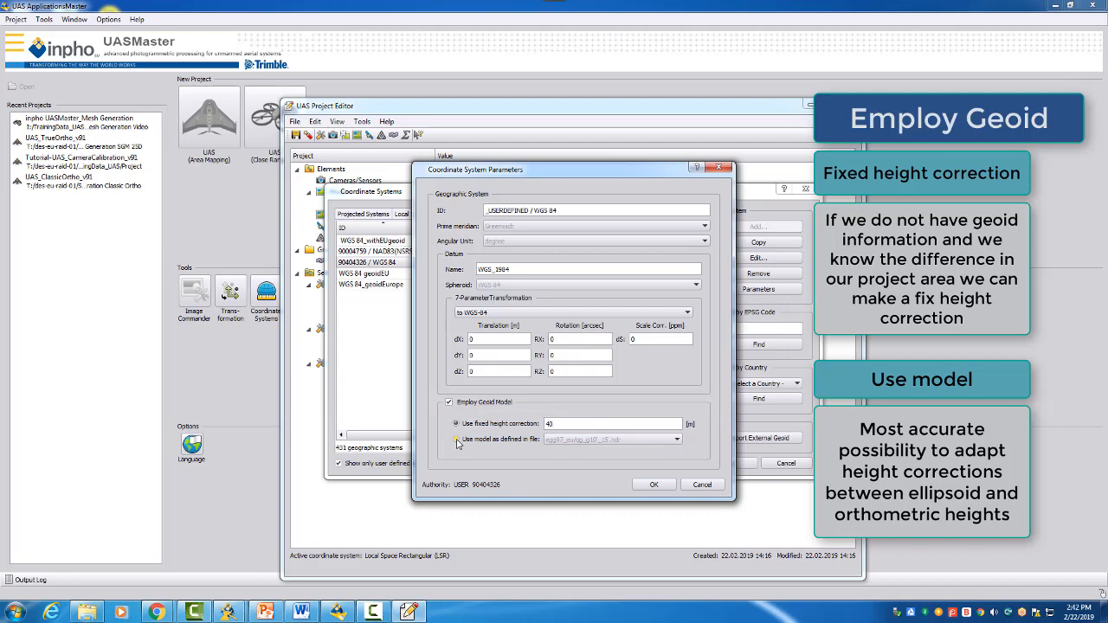
pyautogui.click(456, 439)
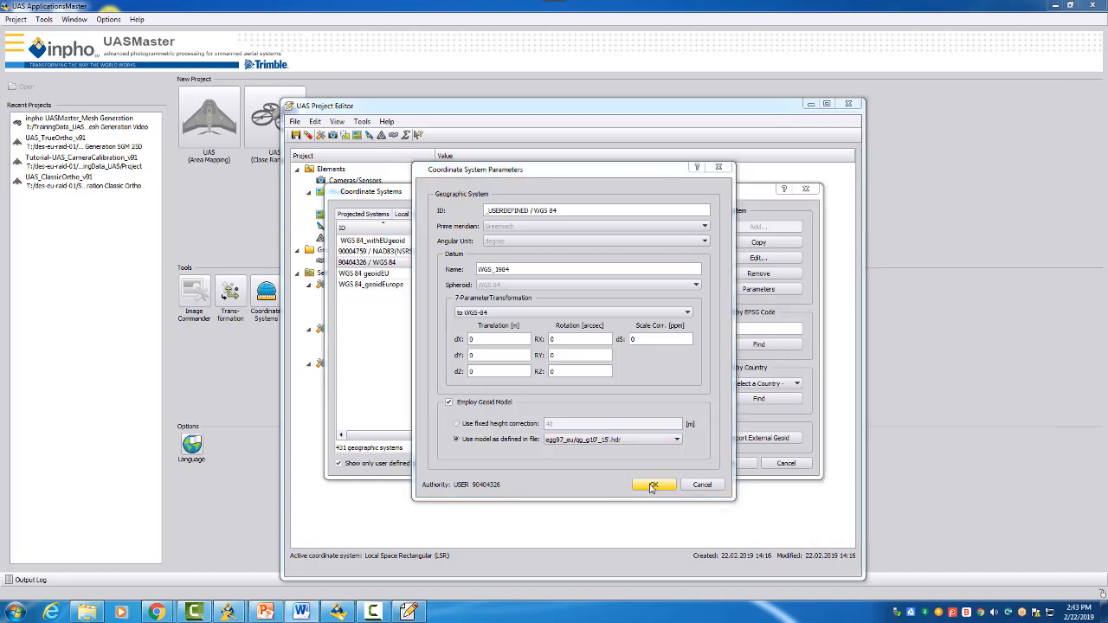
pyautogui.click(654, 485)
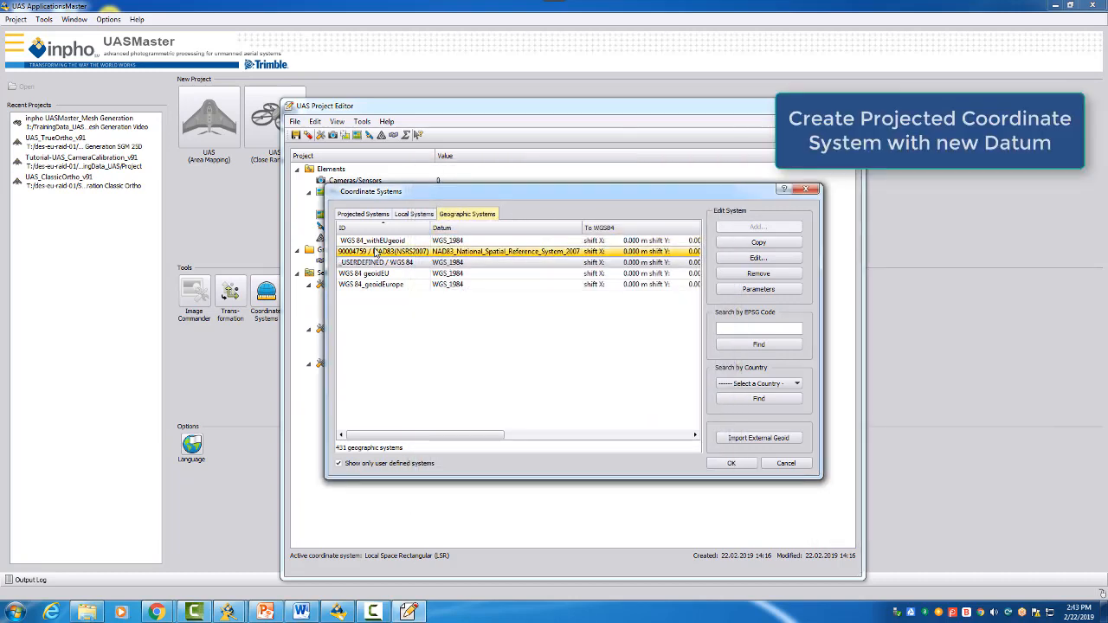
# - List all projected coordinate systems by clearing the user-defined-only filter
pyautogui.click(377, 262)
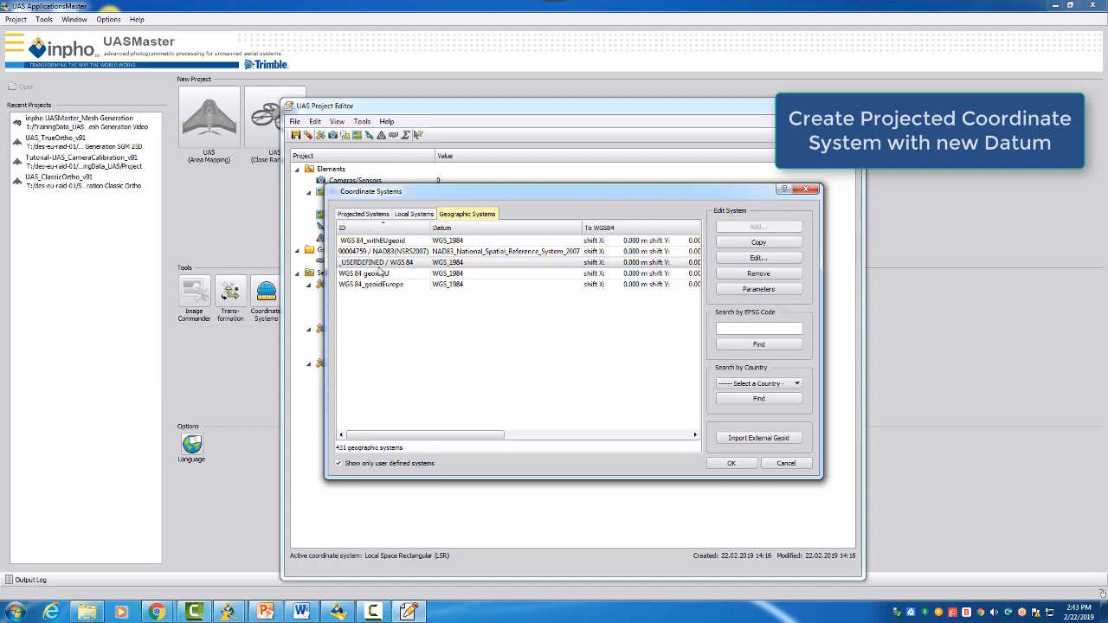
pyautogui.moveTo(383, 271)
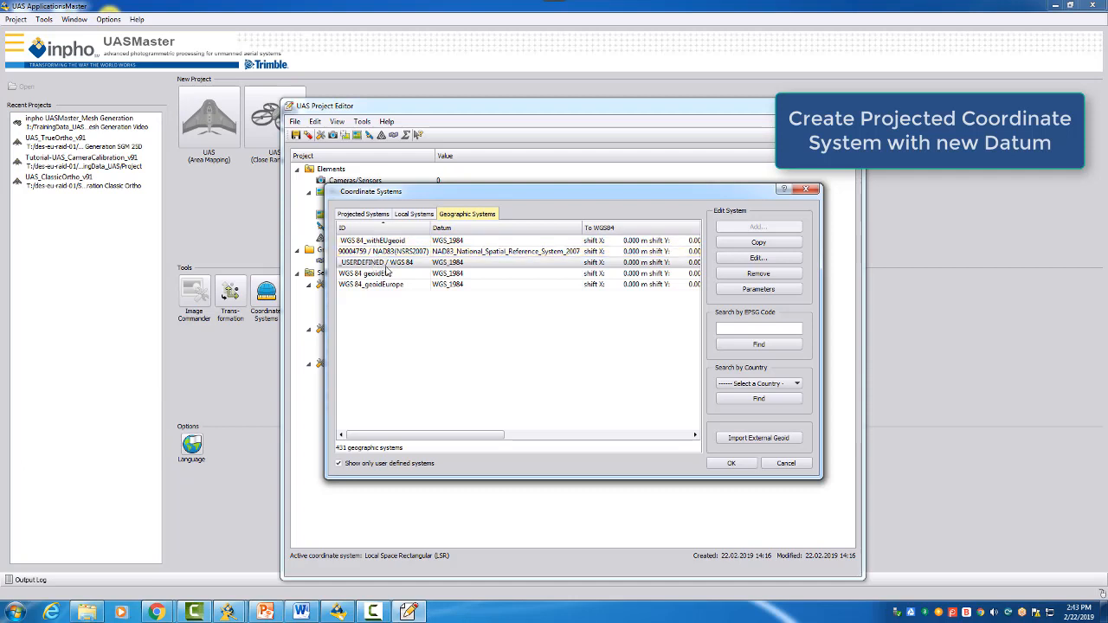
pyautogui.click(362, 213)
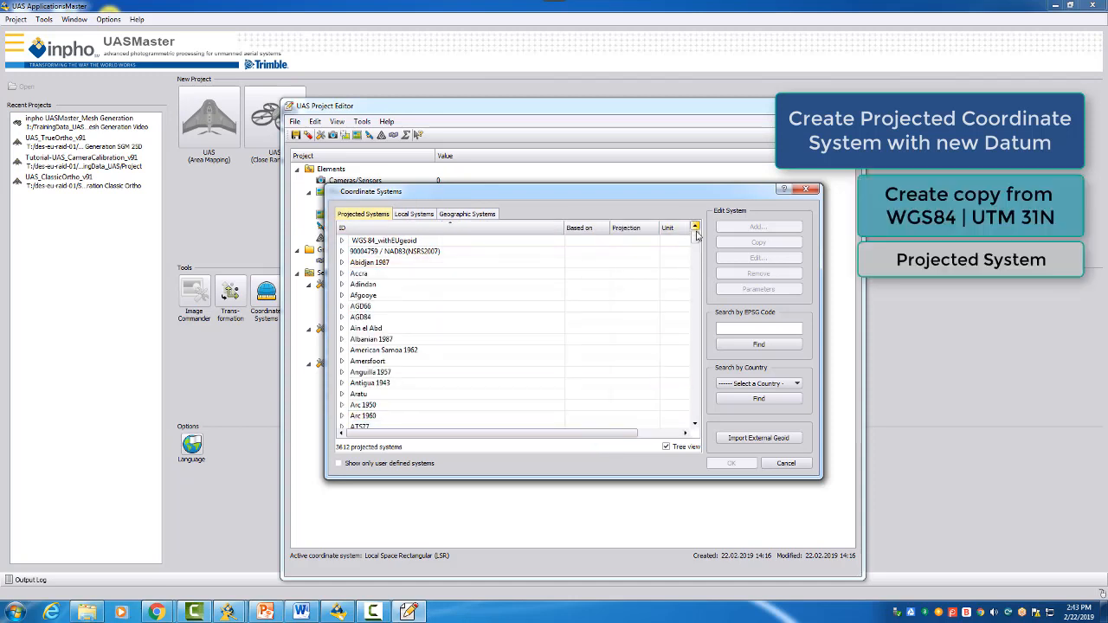
# - Expand the WGS 84 group and select UTM zone 31N (EPSG 32631) to view its parameters
pyautogui.scroll(-3)
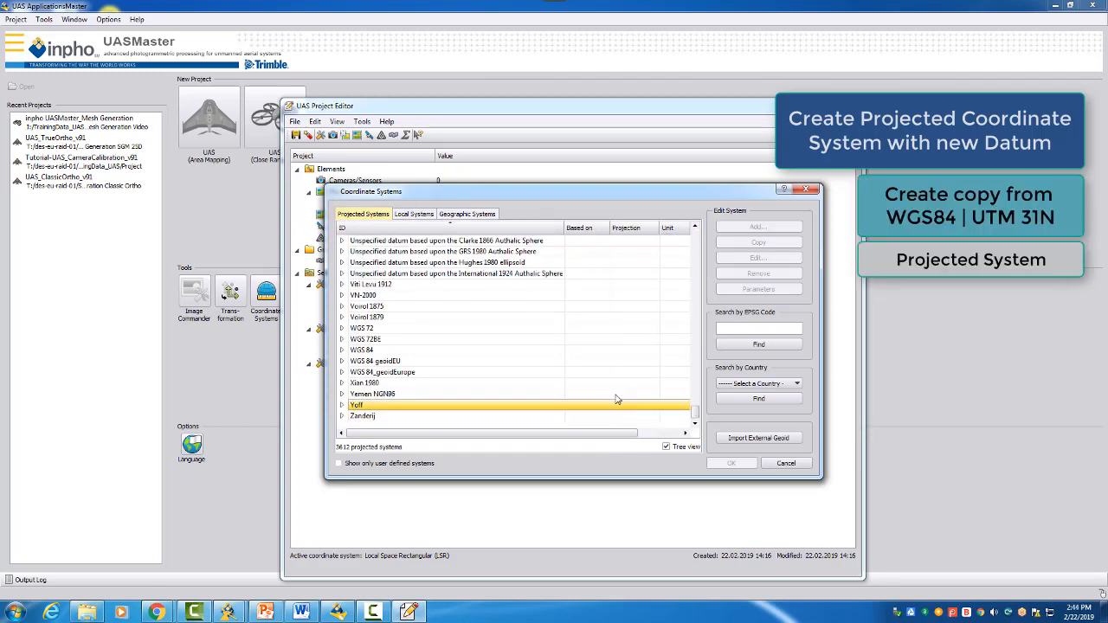
pyautogui.click(342, 349)
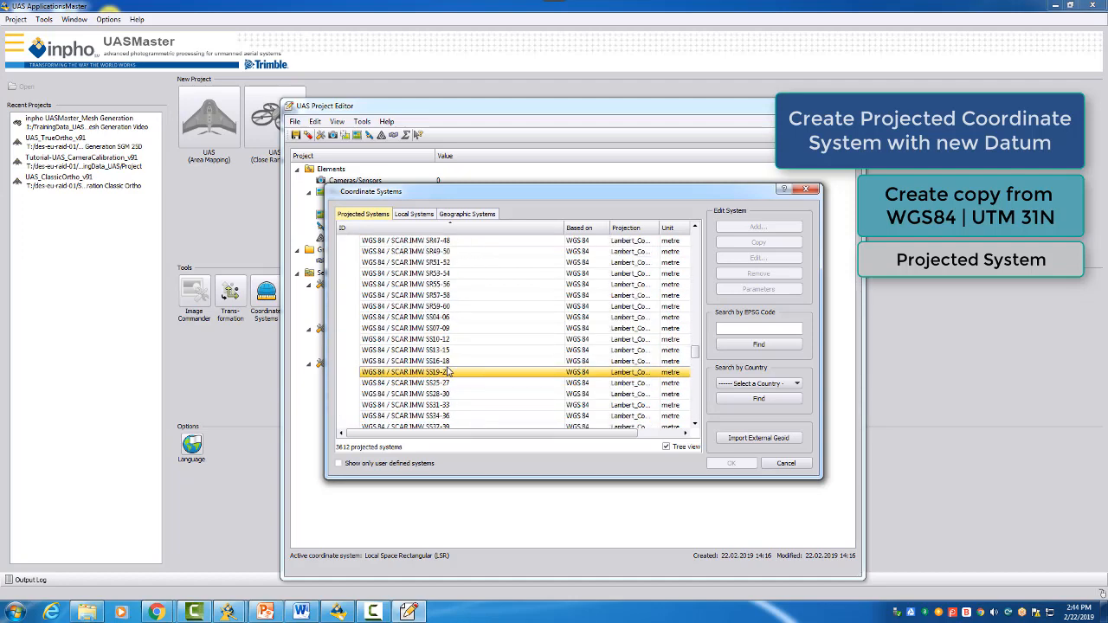
pyautogui.scroll(-3)
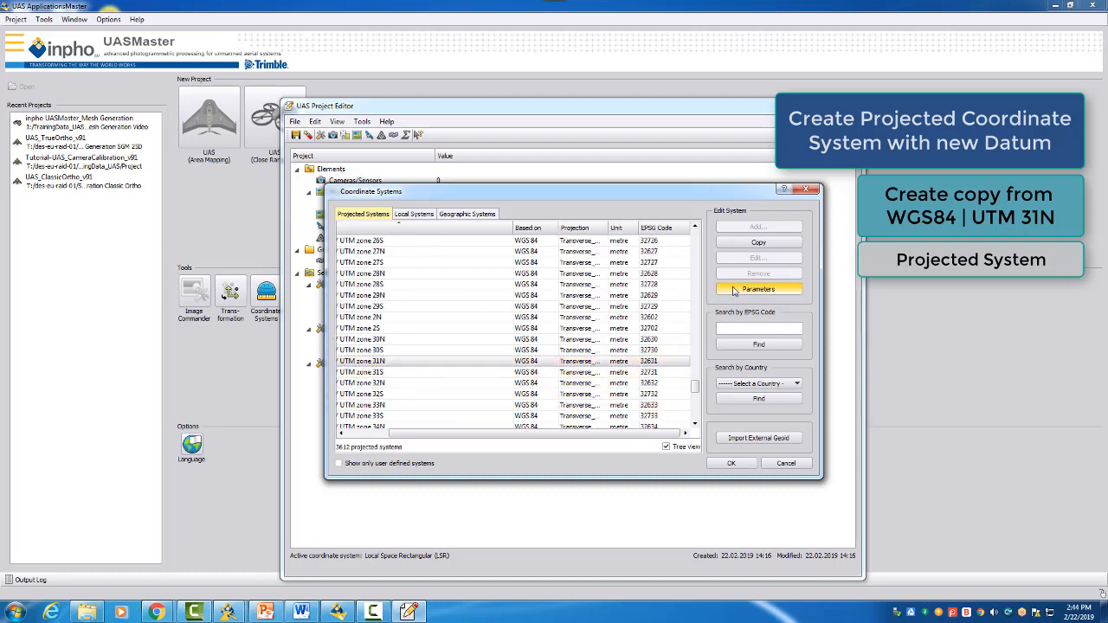
pyautogui.click(758, 289)
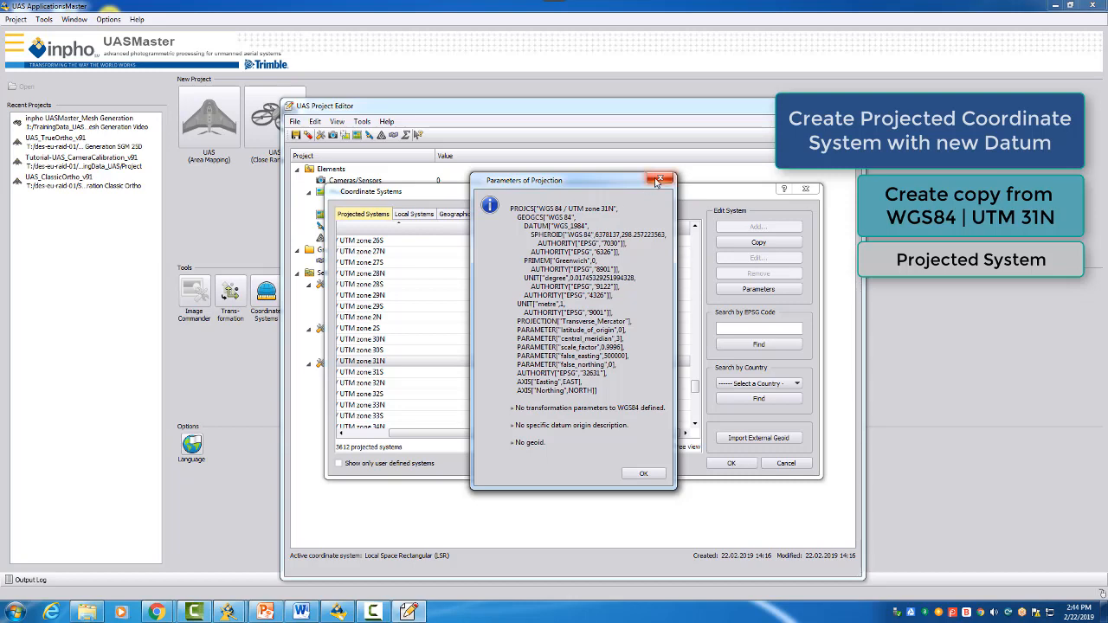
pyautogui.moveTo(659, 179)
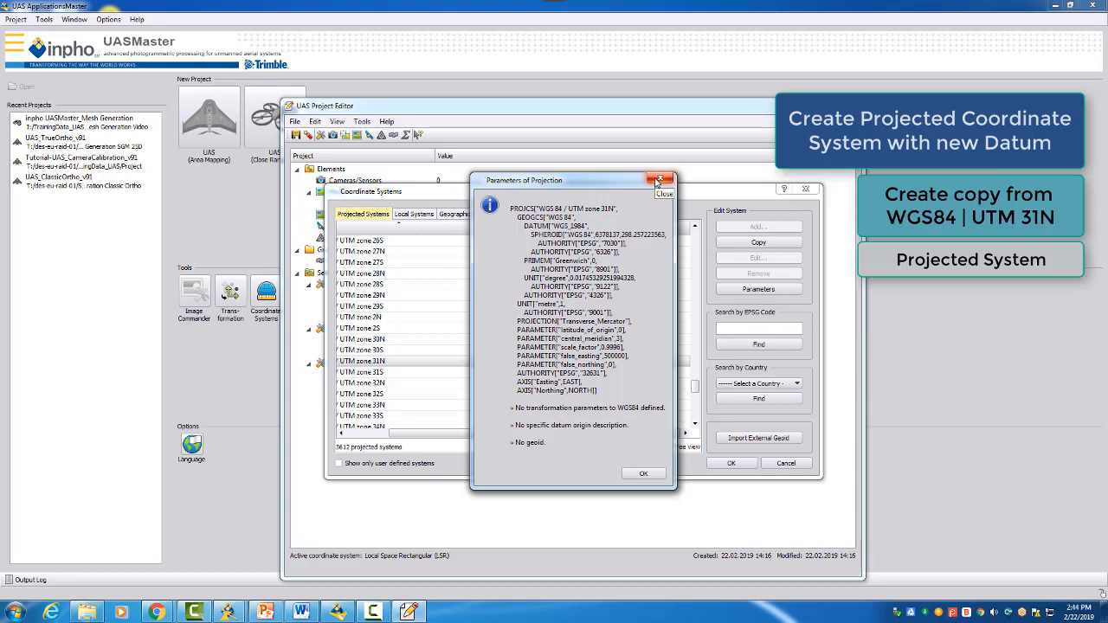
# - Close the UTM zone 31N projection parameters window after reviewing the WKT
pyautogui.click(659, 179)
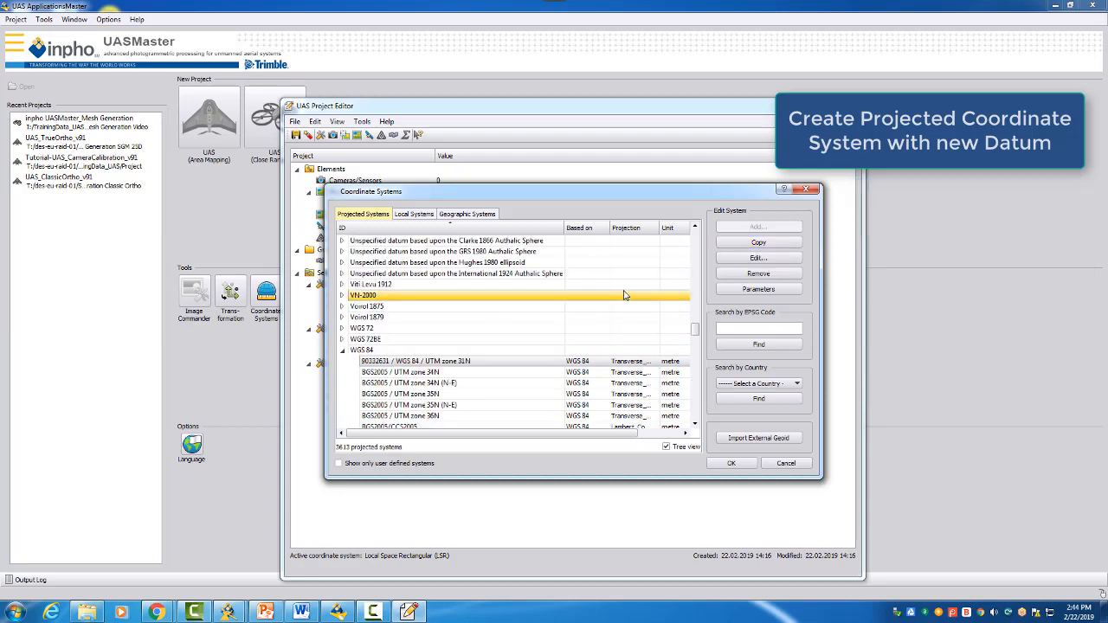
# - Edit the copied UTM zone 31N system to be based on the _USERDEFINED / WGS 84 datum
pyautogui.click(390, 350)
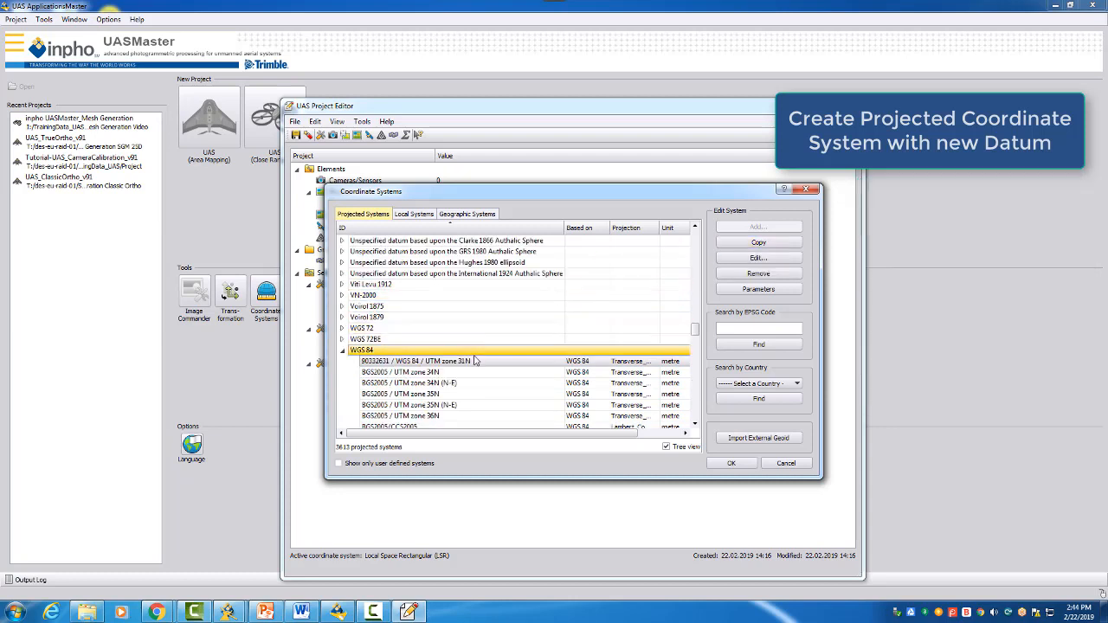
pyautogui.click(757, 257)
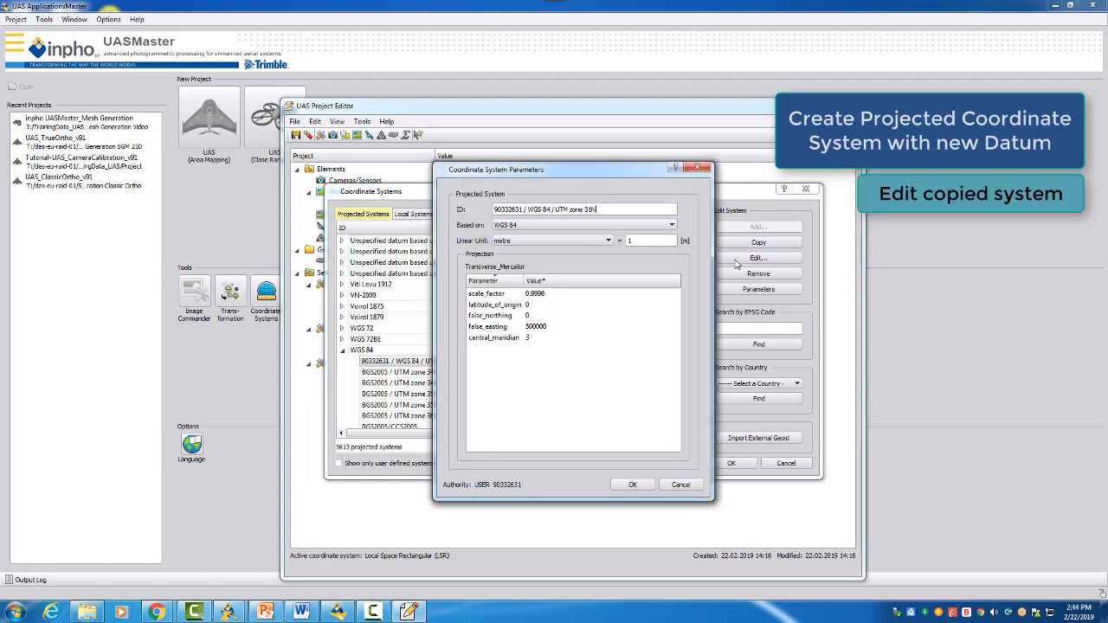
pyautogui.moveTo(711, 258)
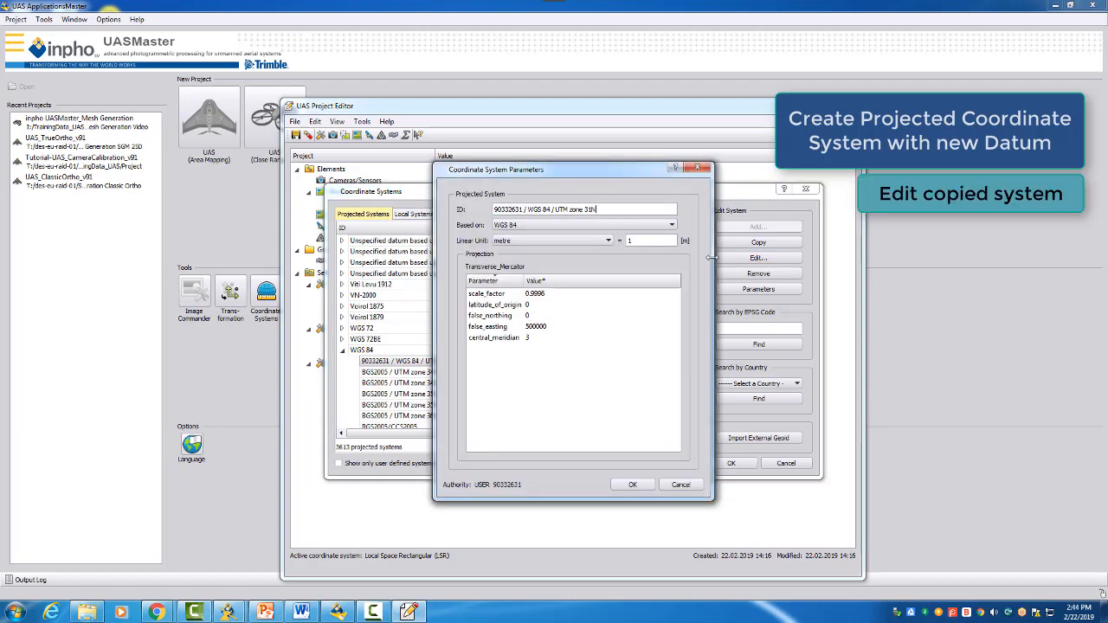
pyautogui.moveTo(644, 266)
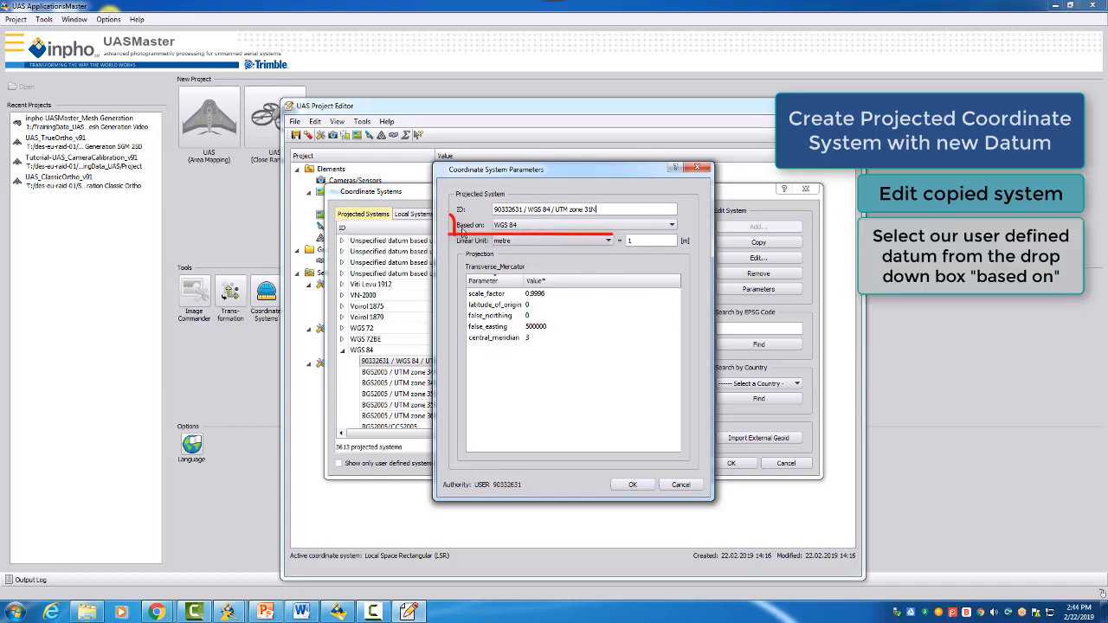
pyautogui.click(671, 224)
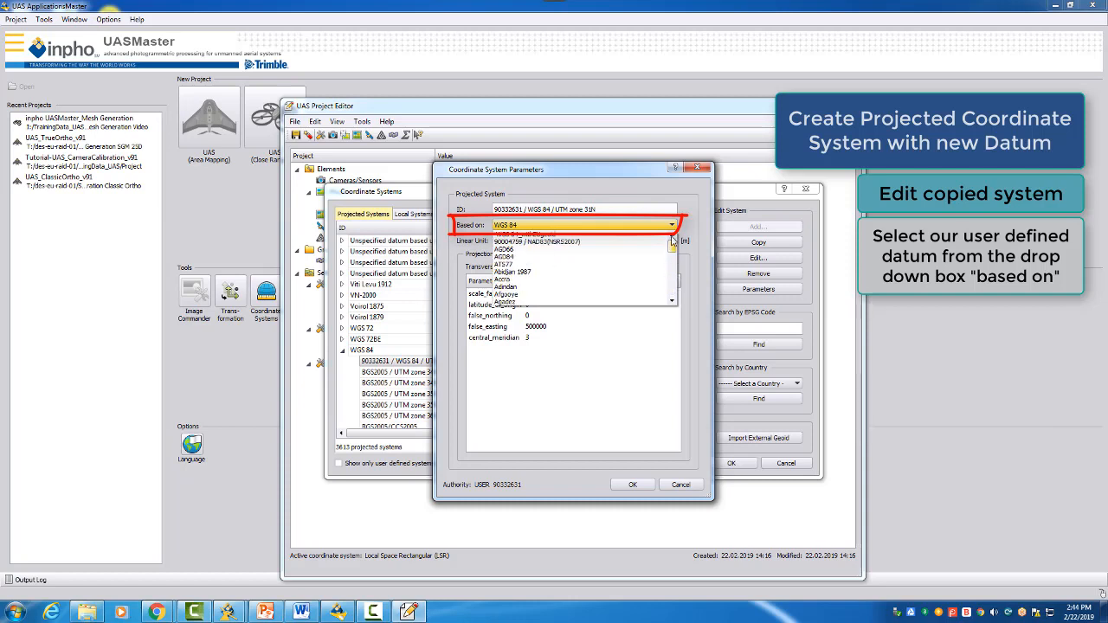
pyautogui.scroll(-3)
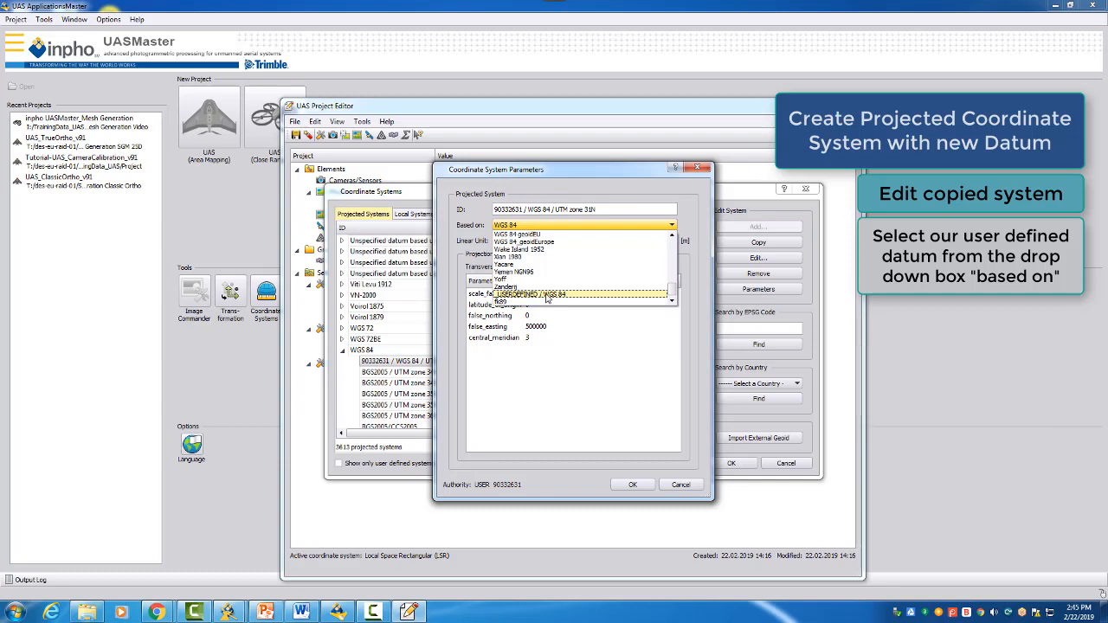
pyautogui.click(549, 295)
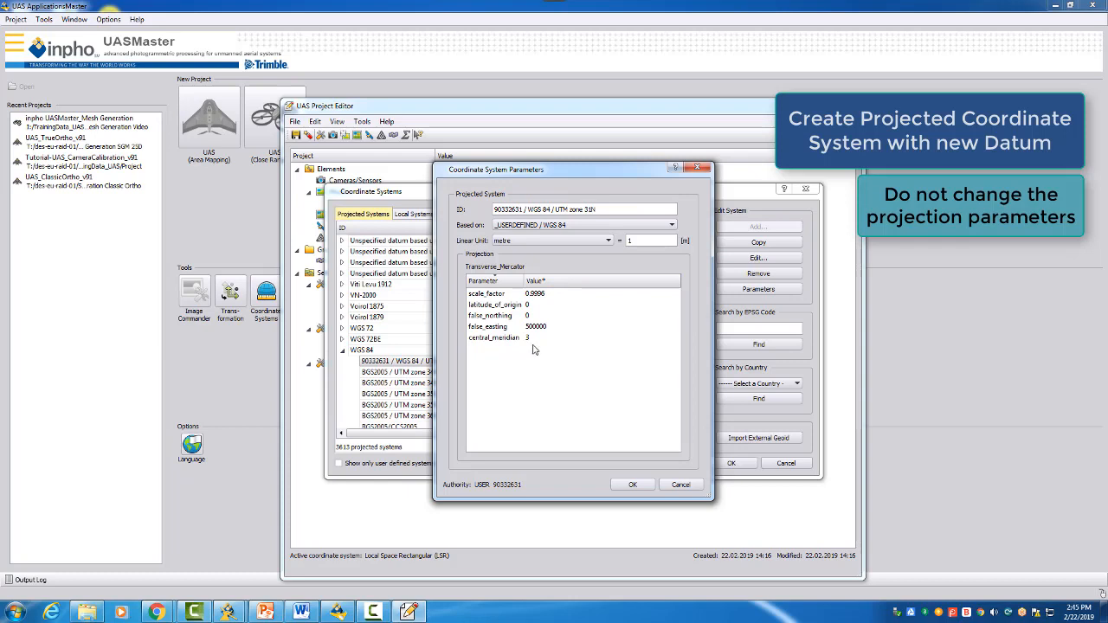
# - Rename the system to _USERDEFINED / WGS 84 / UTM zone 31N and save it
pyautogui.click(502, 327)
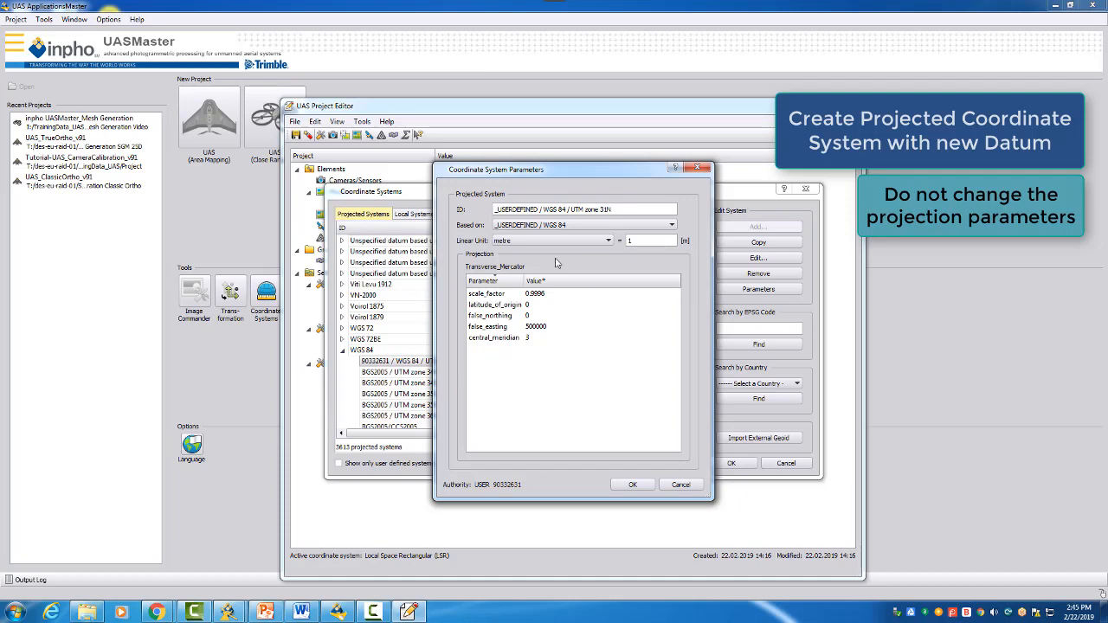
pyautogui.click(575, 225)
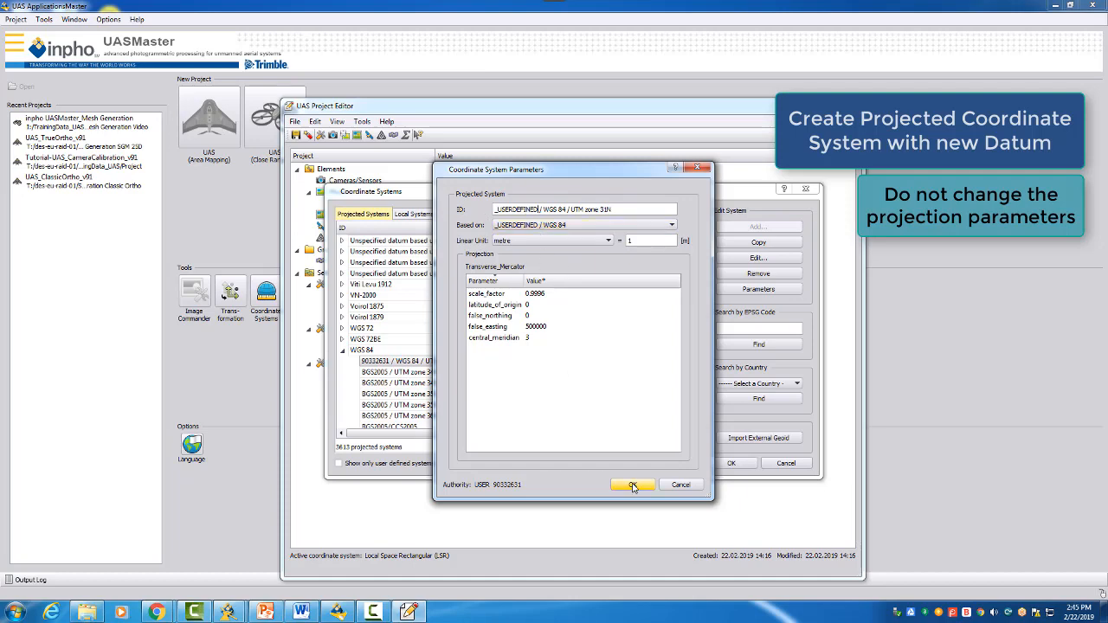
pyautogui.click(632, 485)
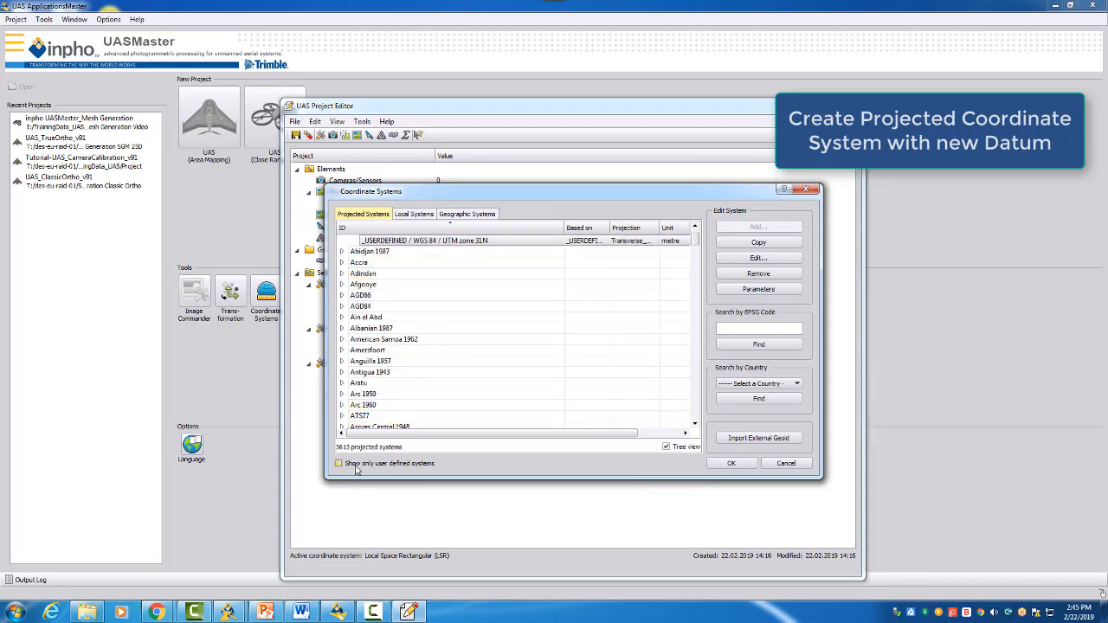
# - Filter to user-defined systems and select _USERDEFINED / WGS 84 / UTM zone 31N under its datum
pyautogui.click(338, 463)
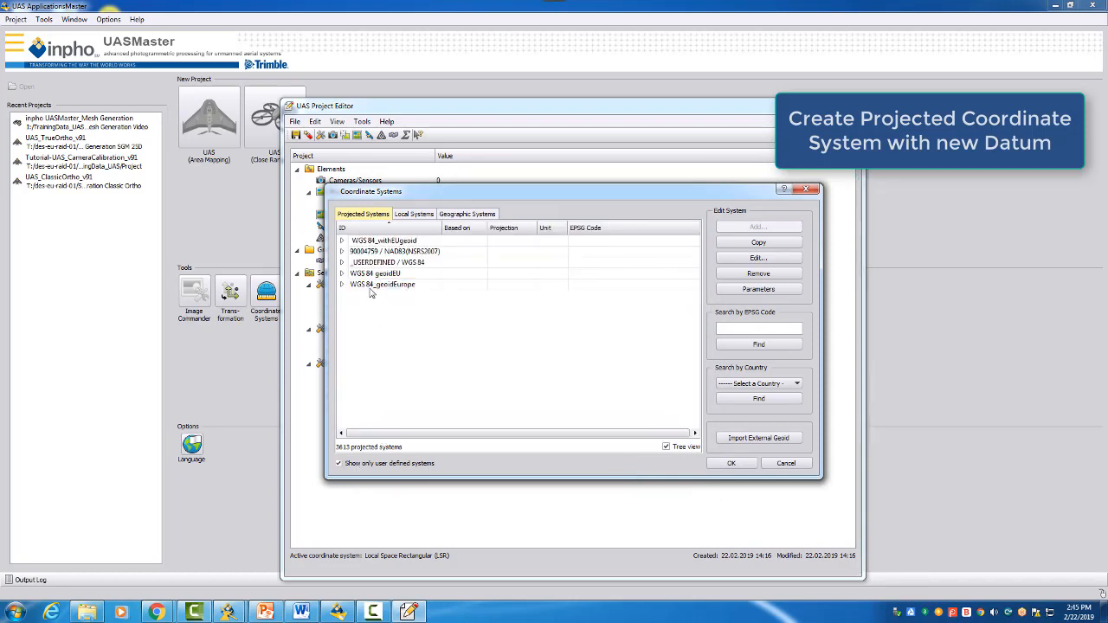
pyautogui.click(343, 262)
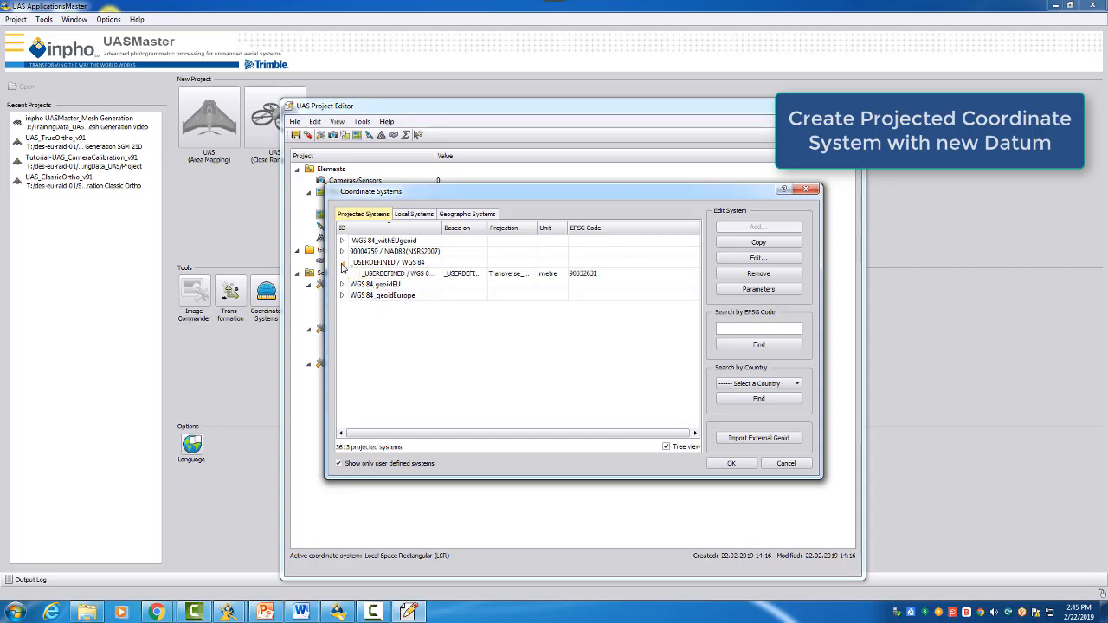
pyautogui.click(388, 262)
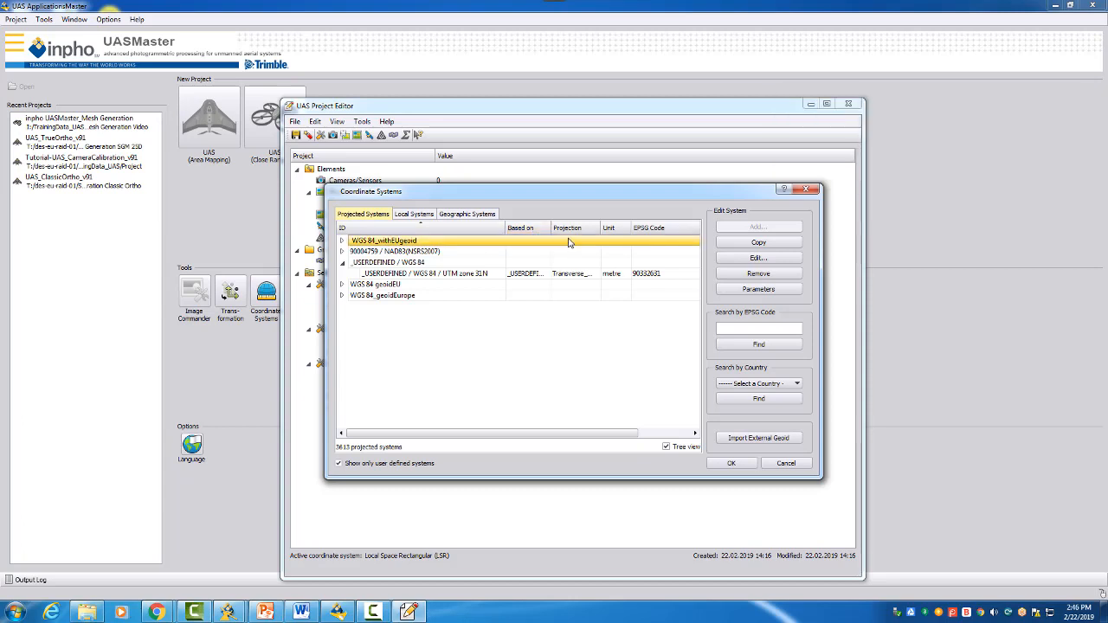
pyautogui.click(424, 273)
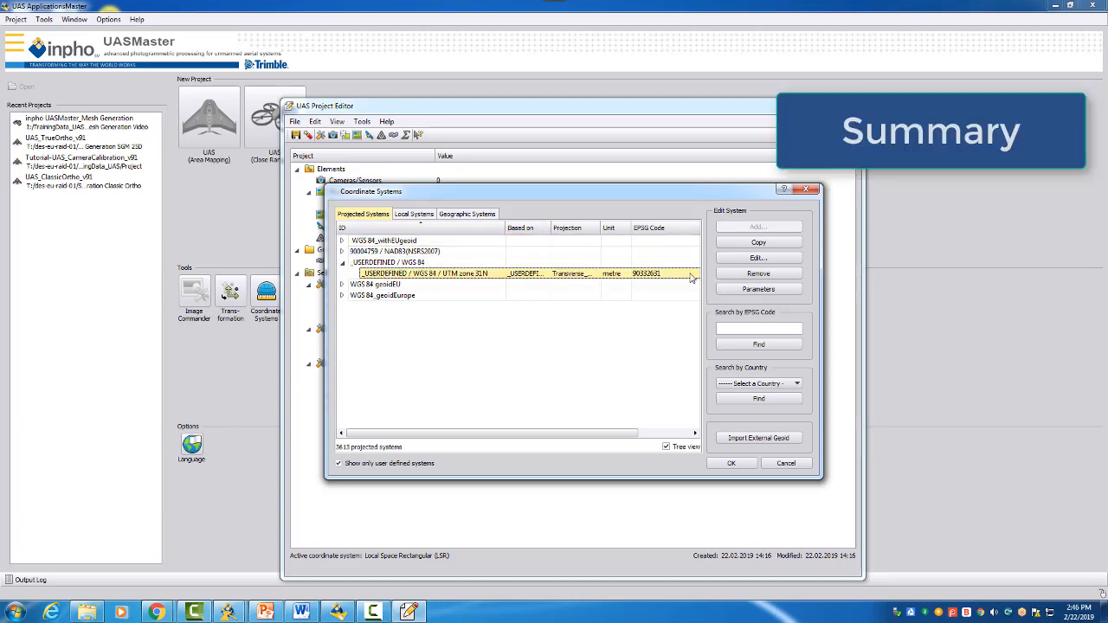
pyautogui.click(758, 288)
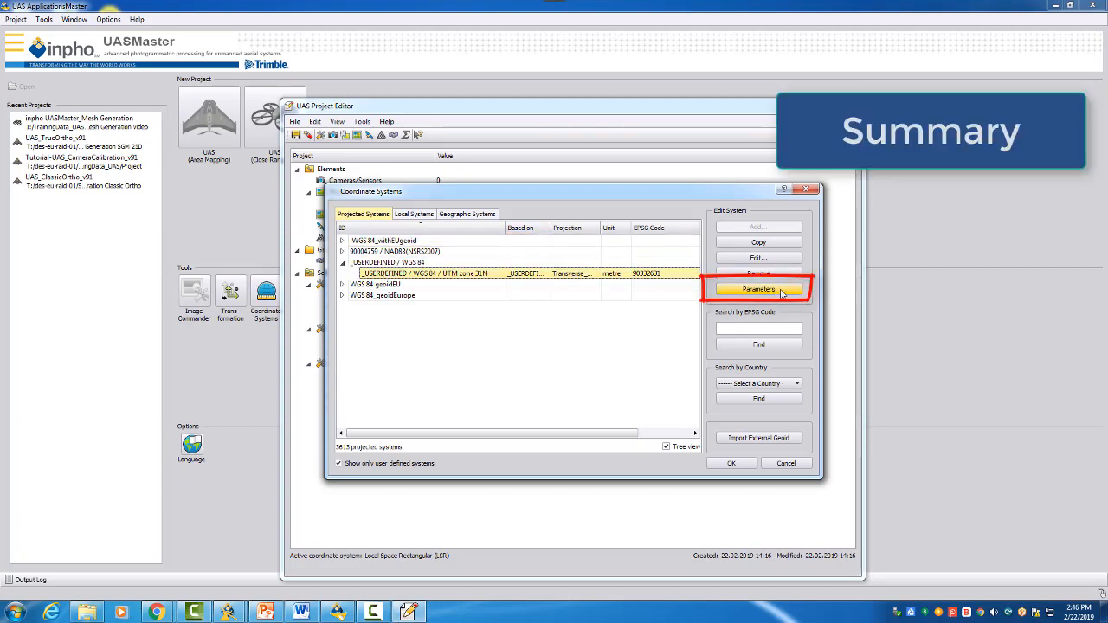
# - Display the parameters of _USERDEFINED / WGS 84 / UTM zone 31N
pyautogui.click(758, 288)
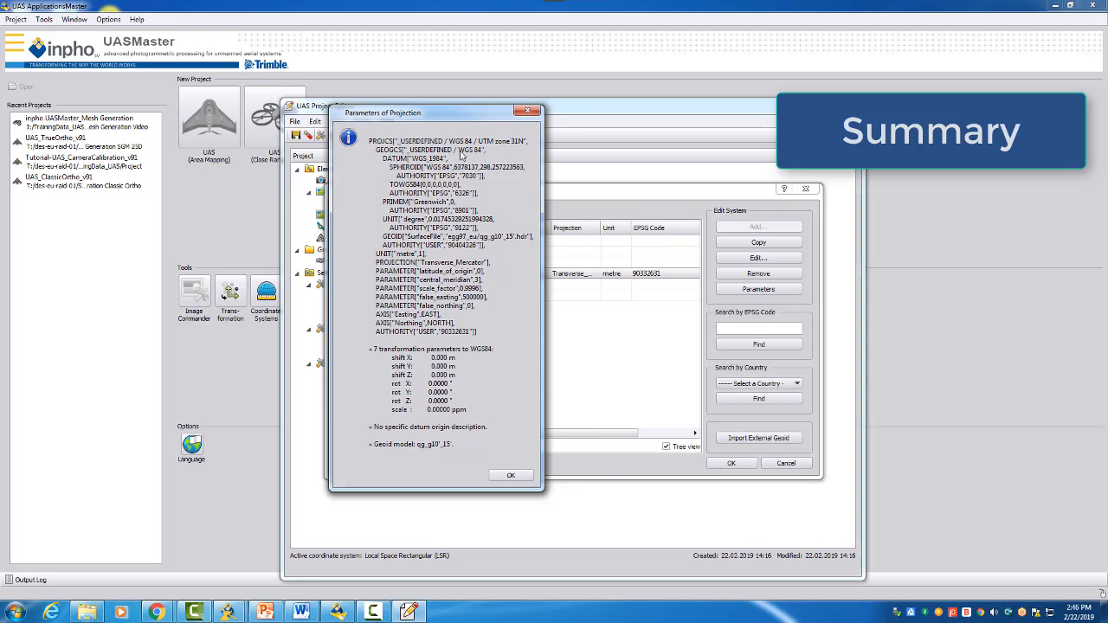
pyautogui.moveTo(369, 459)
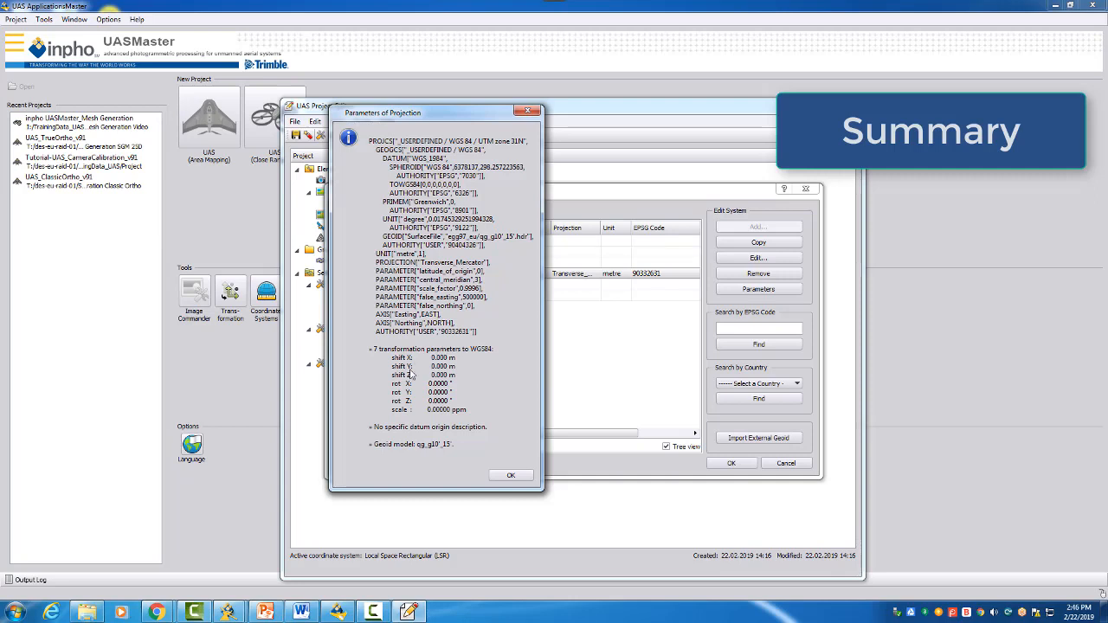
pyautogui.moveTo(414, 372)
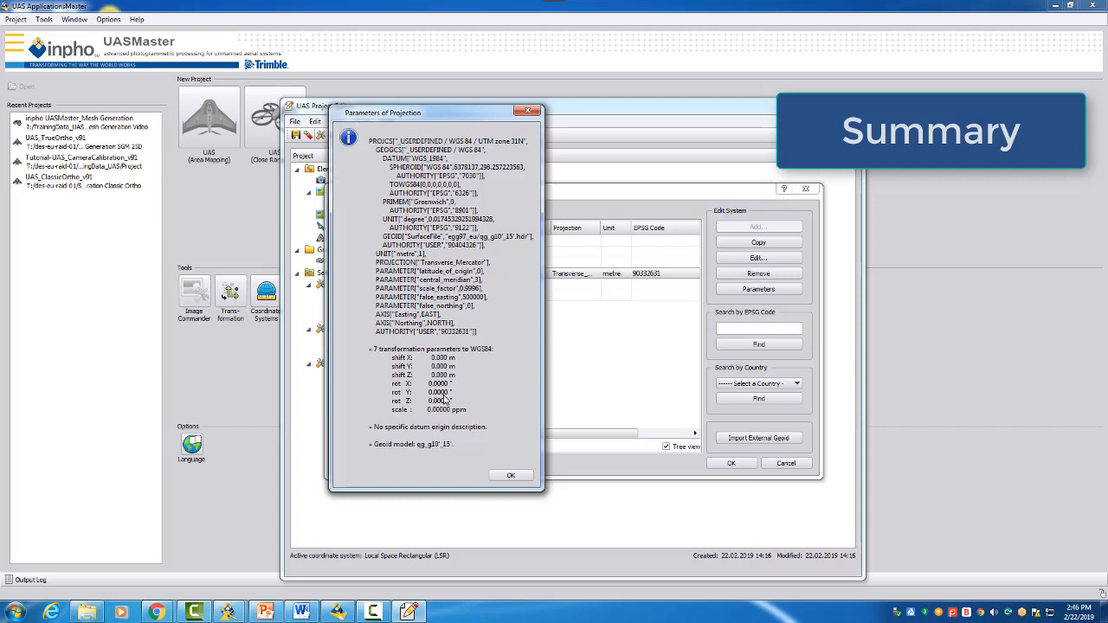
pyautogui.moveTo(447, 398)
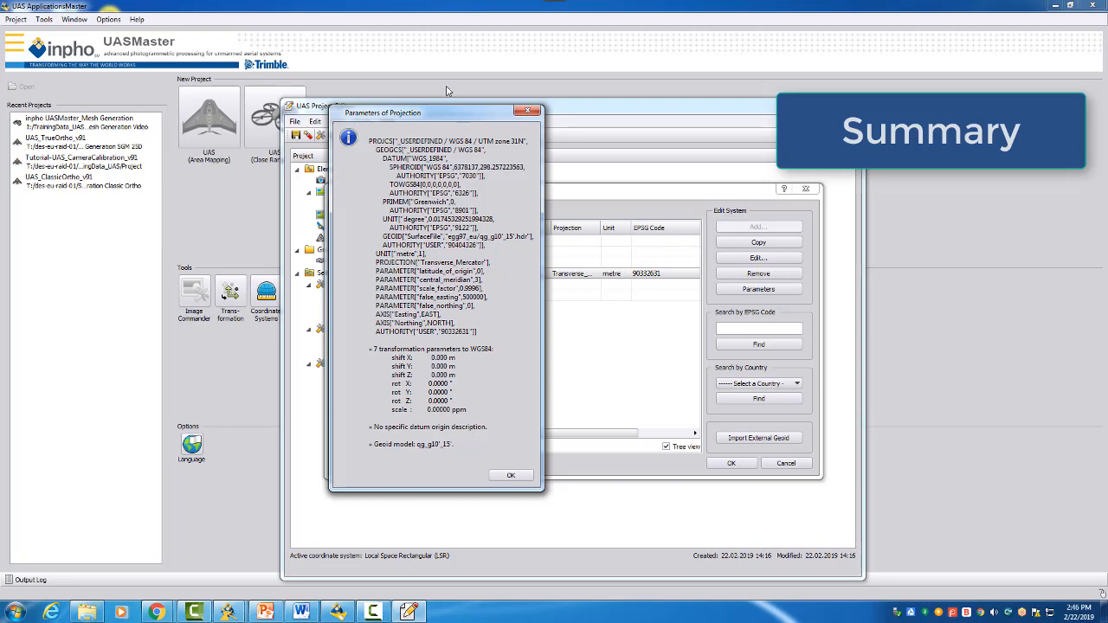
pyautogui.moveTo(480, 352)
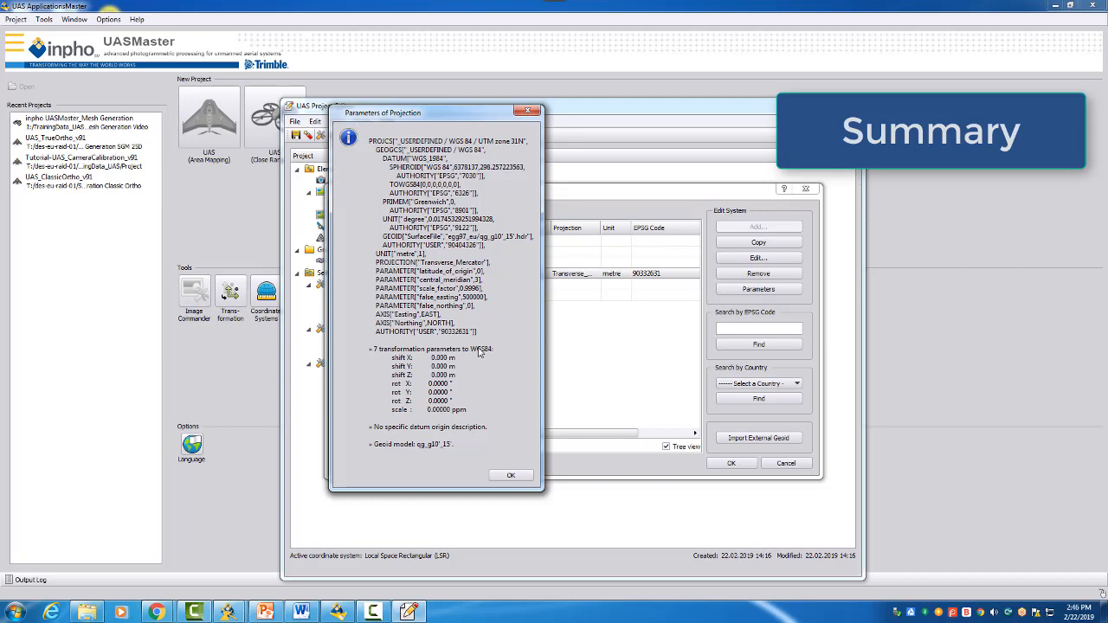
pyautogui.moveTo(480, 414)
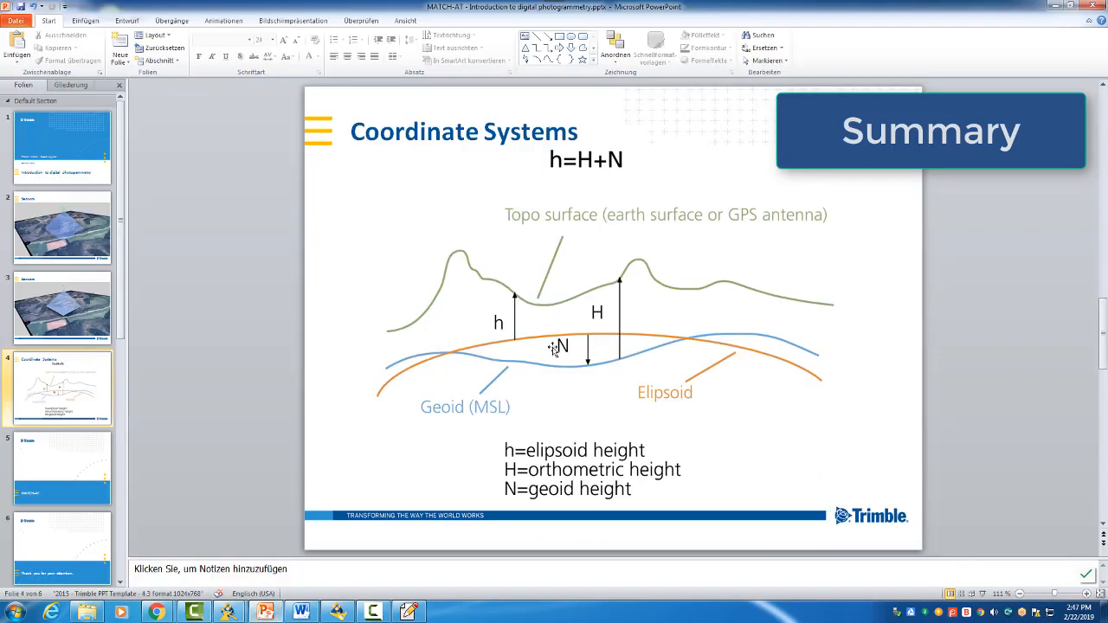
pyautogui.moveTo(636, 342)
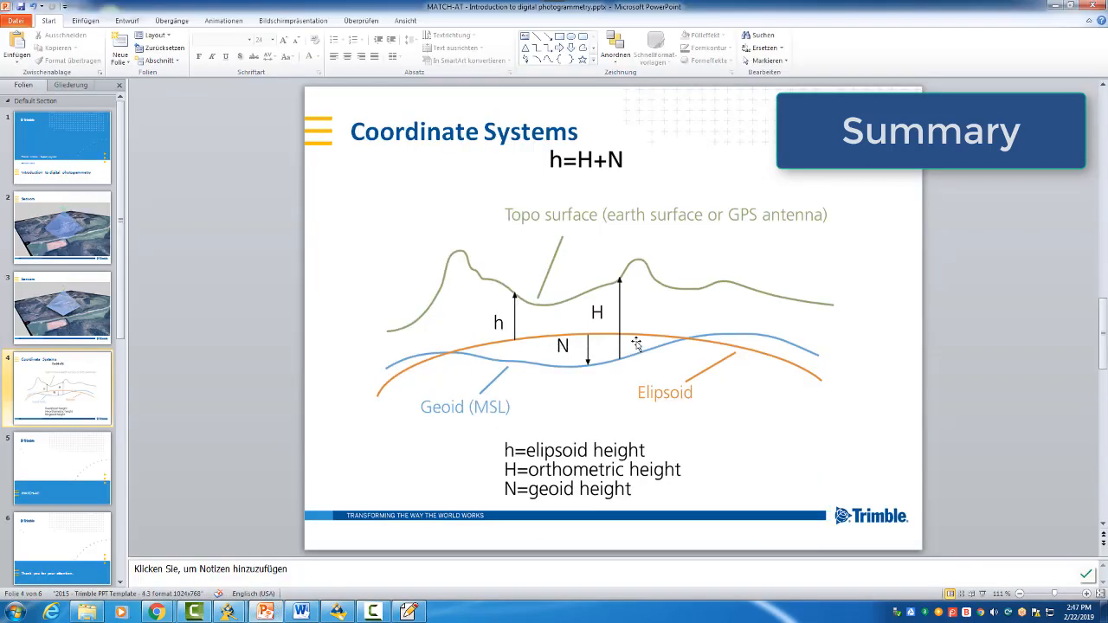
pyautogui.moveTo(641, 343)
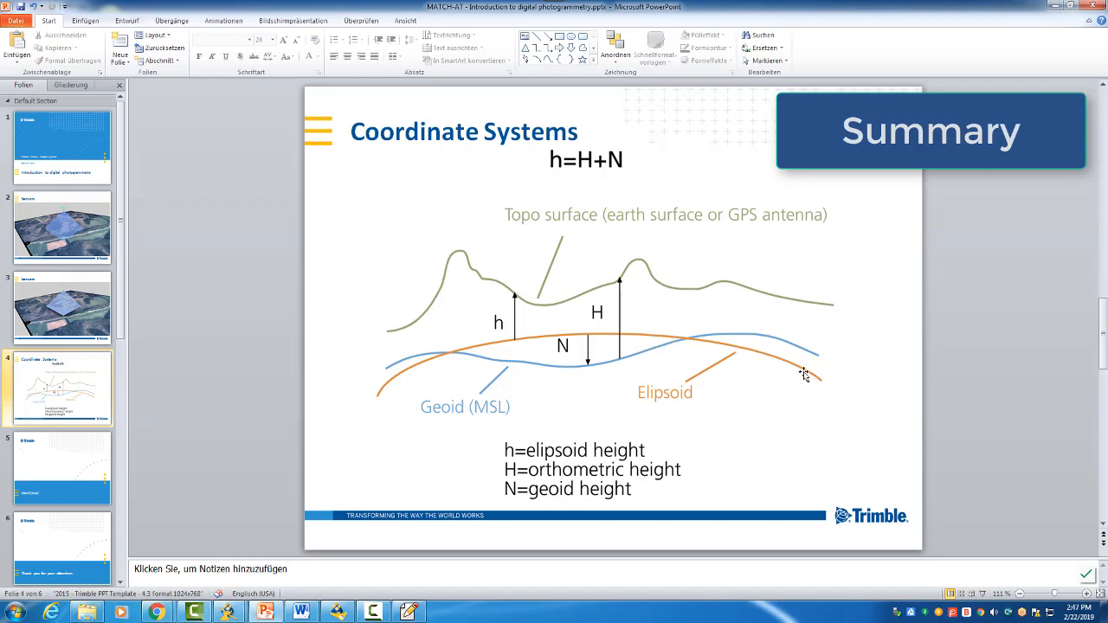
pyautogui.moveTo(357, 403)
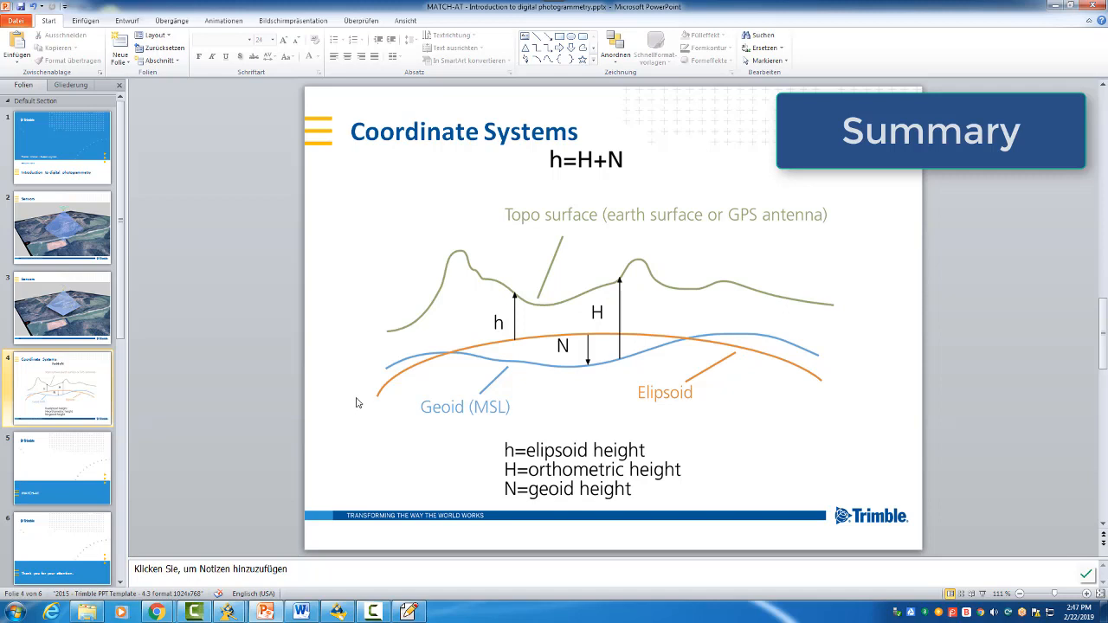
pyautogui.moveTo(383, 403)
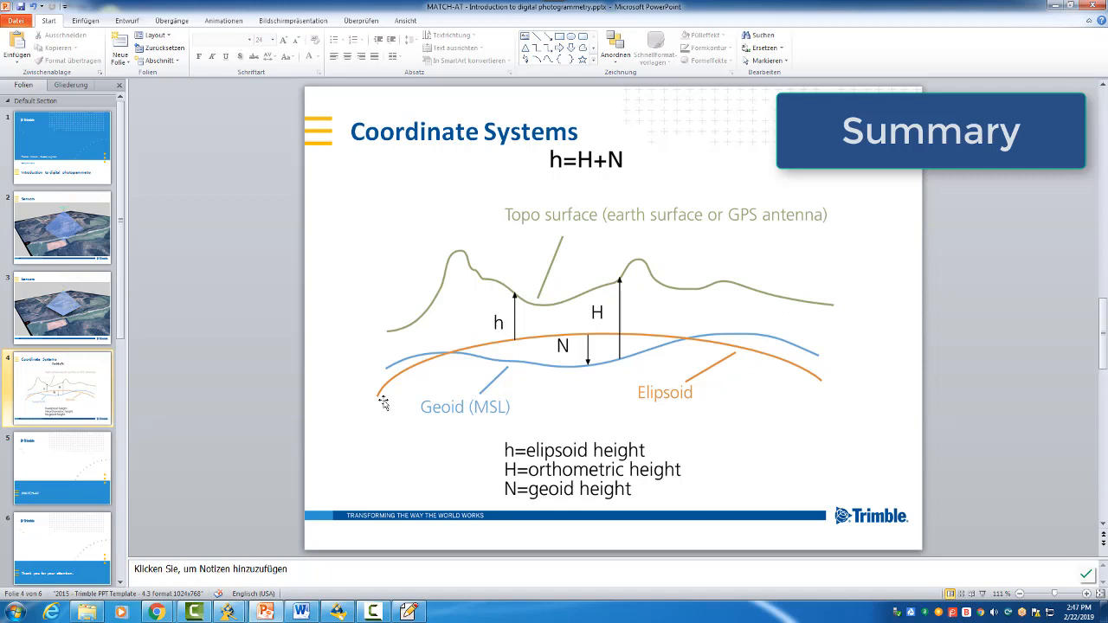
pyautogui.moveTo(402, 395)
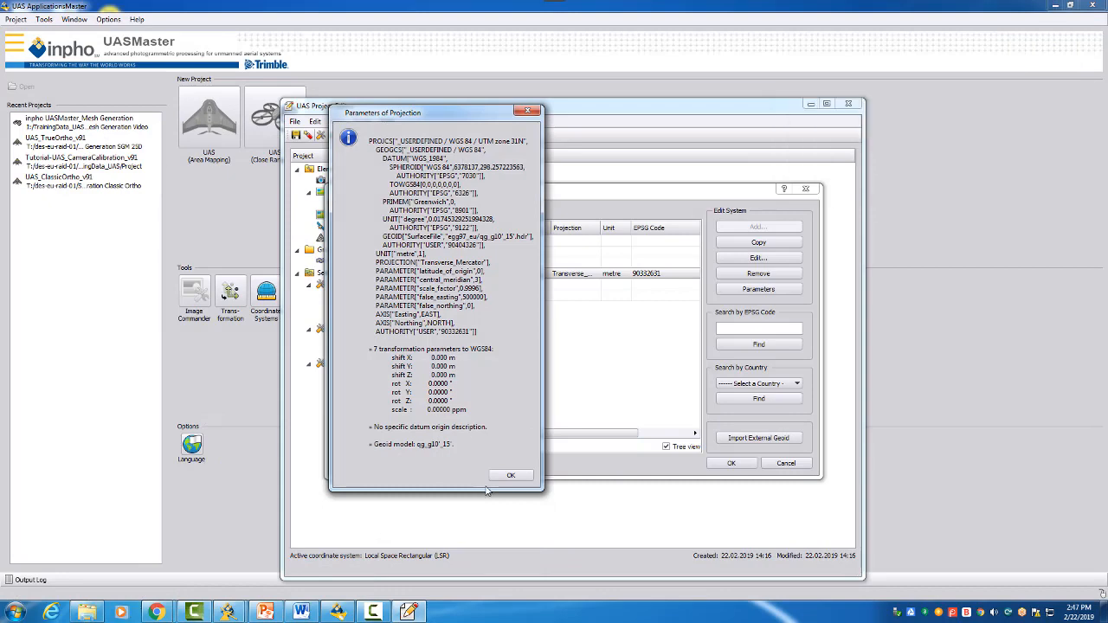
# - Dismiss the Parameters of Projection window with OK
pyautogui.click(510, 474)
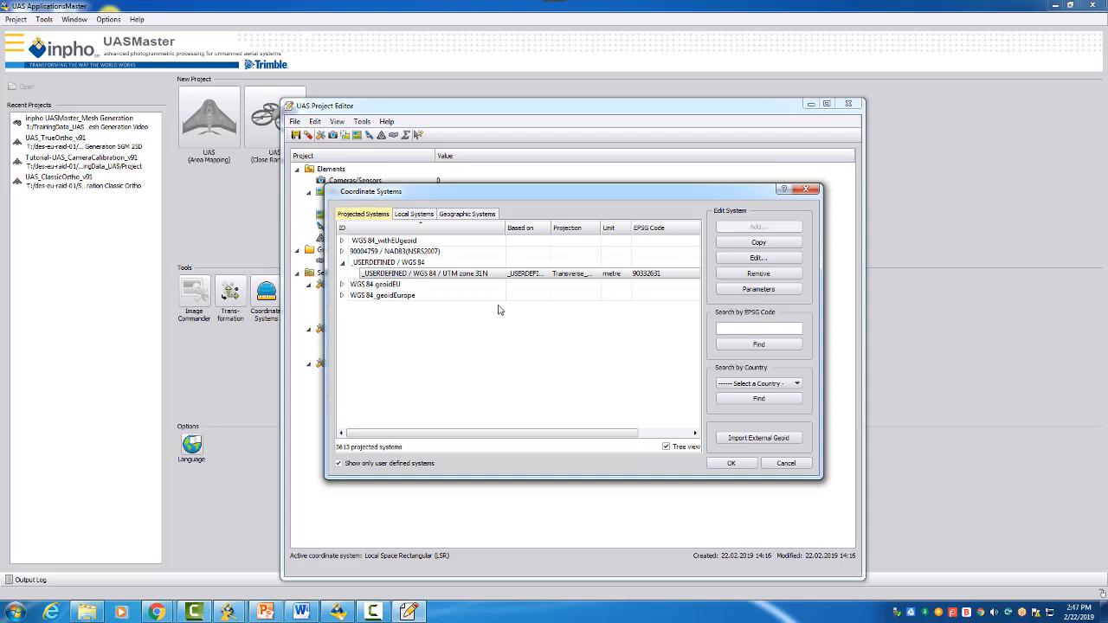
pyautogui.moveTo(523, 321)
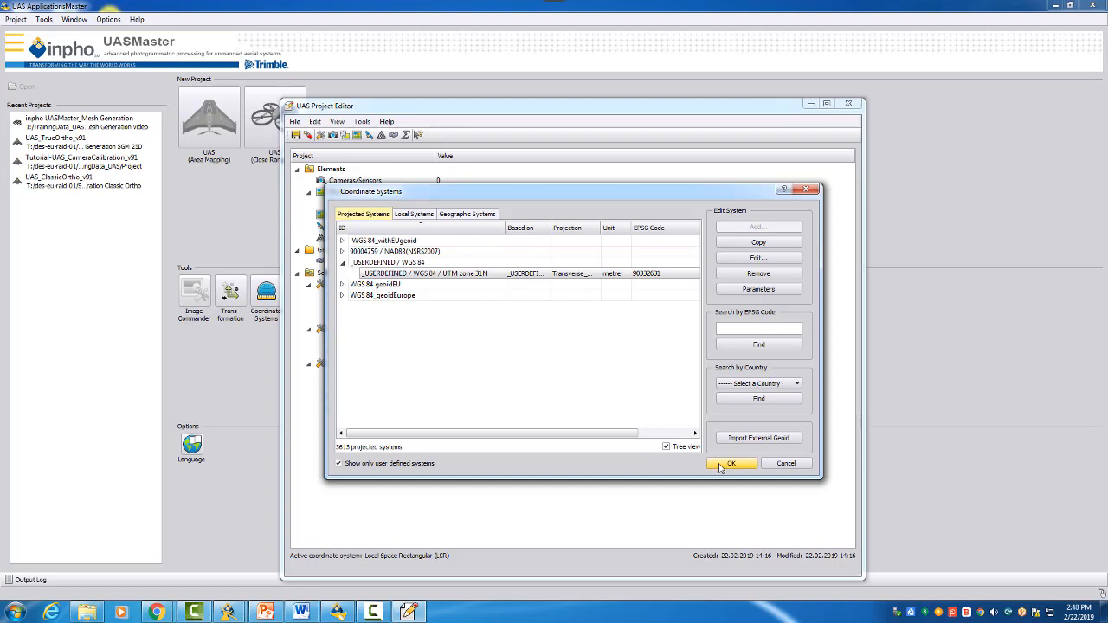
# - Accept _USERDEFINED / WGS 84 / UTM zone 31N and confirm the project Basics dialog
pyautogui.click(730, 464)
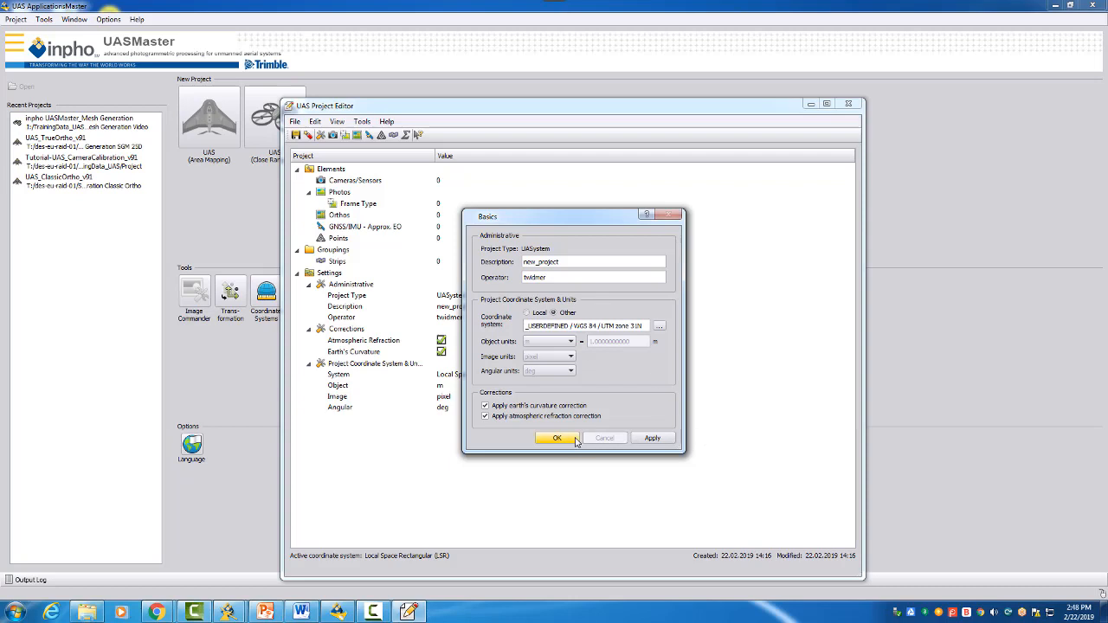
pyautogui.click(557, 437)
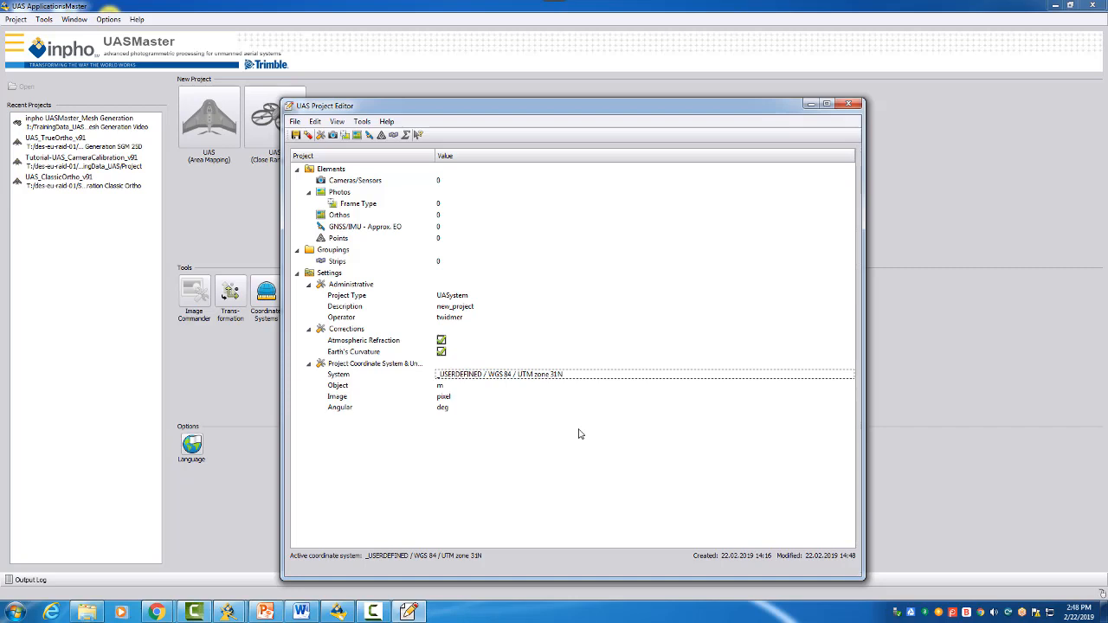
pyautogui.moveTo(586, 431)
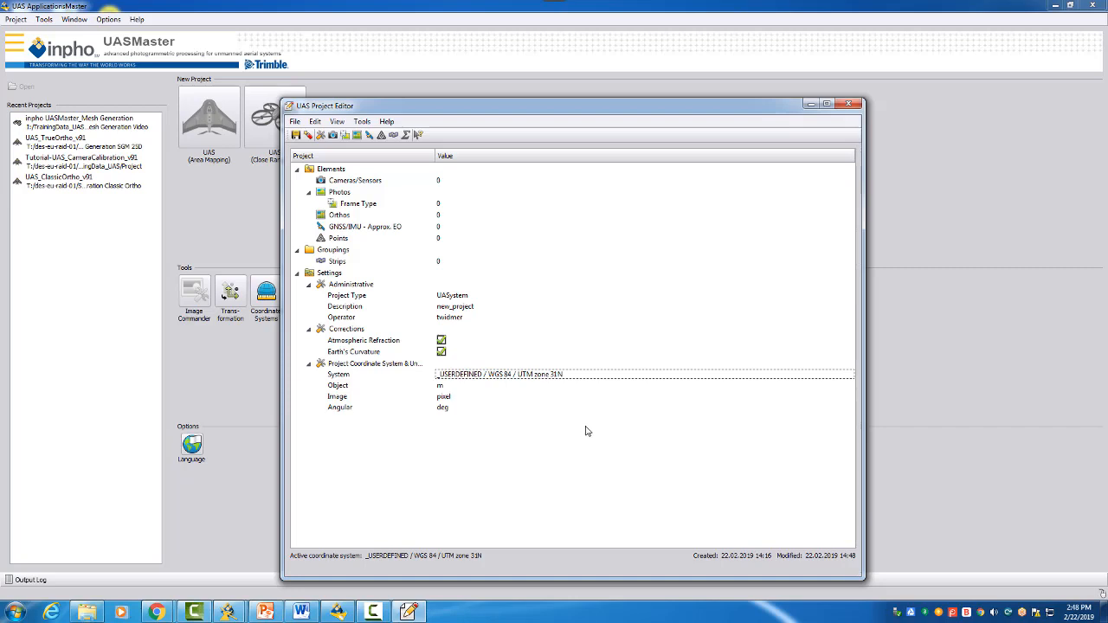